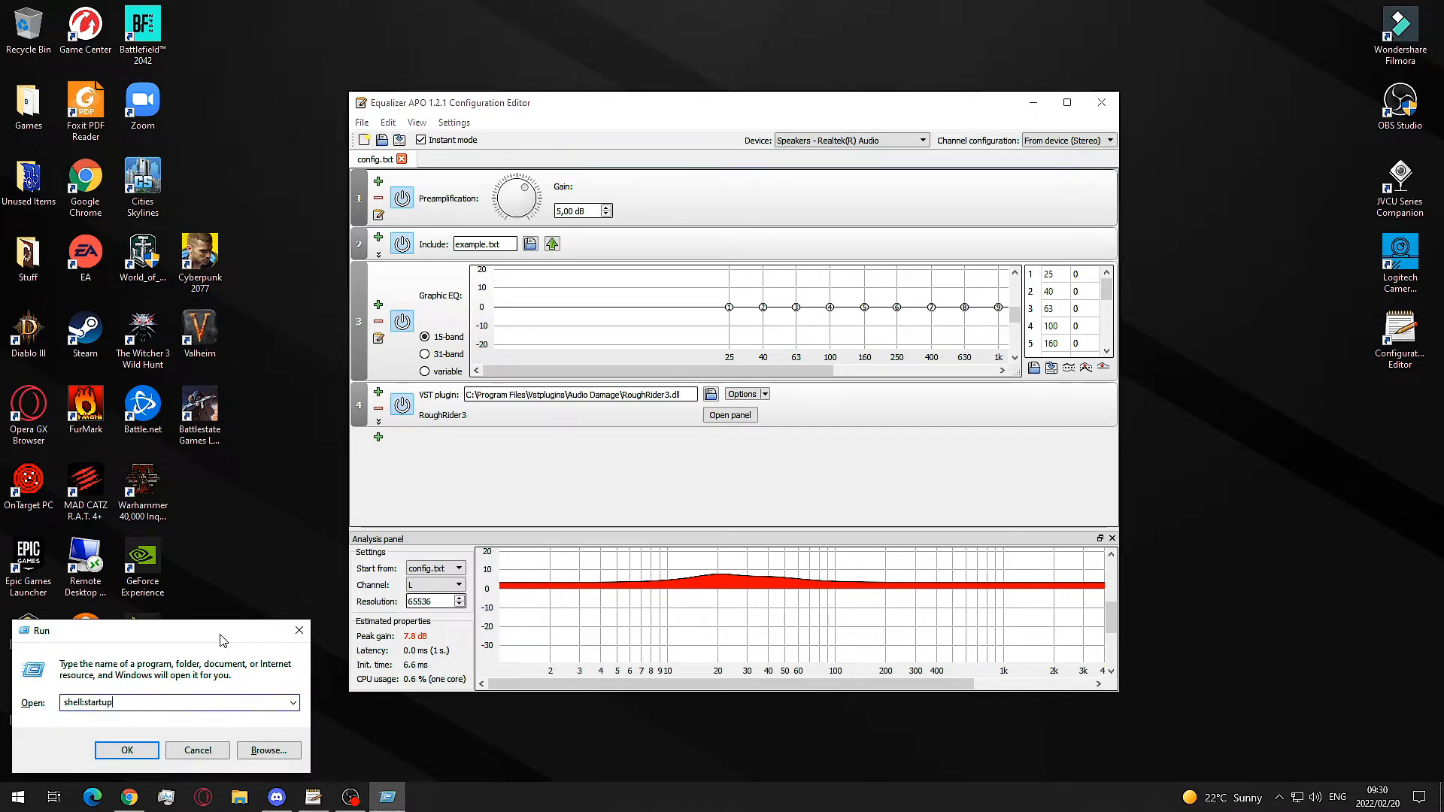
# Step: Run shell:startup to confirm the Configuration Editor shortcut is in the Startup folder
pyautogui.click(127, 750)
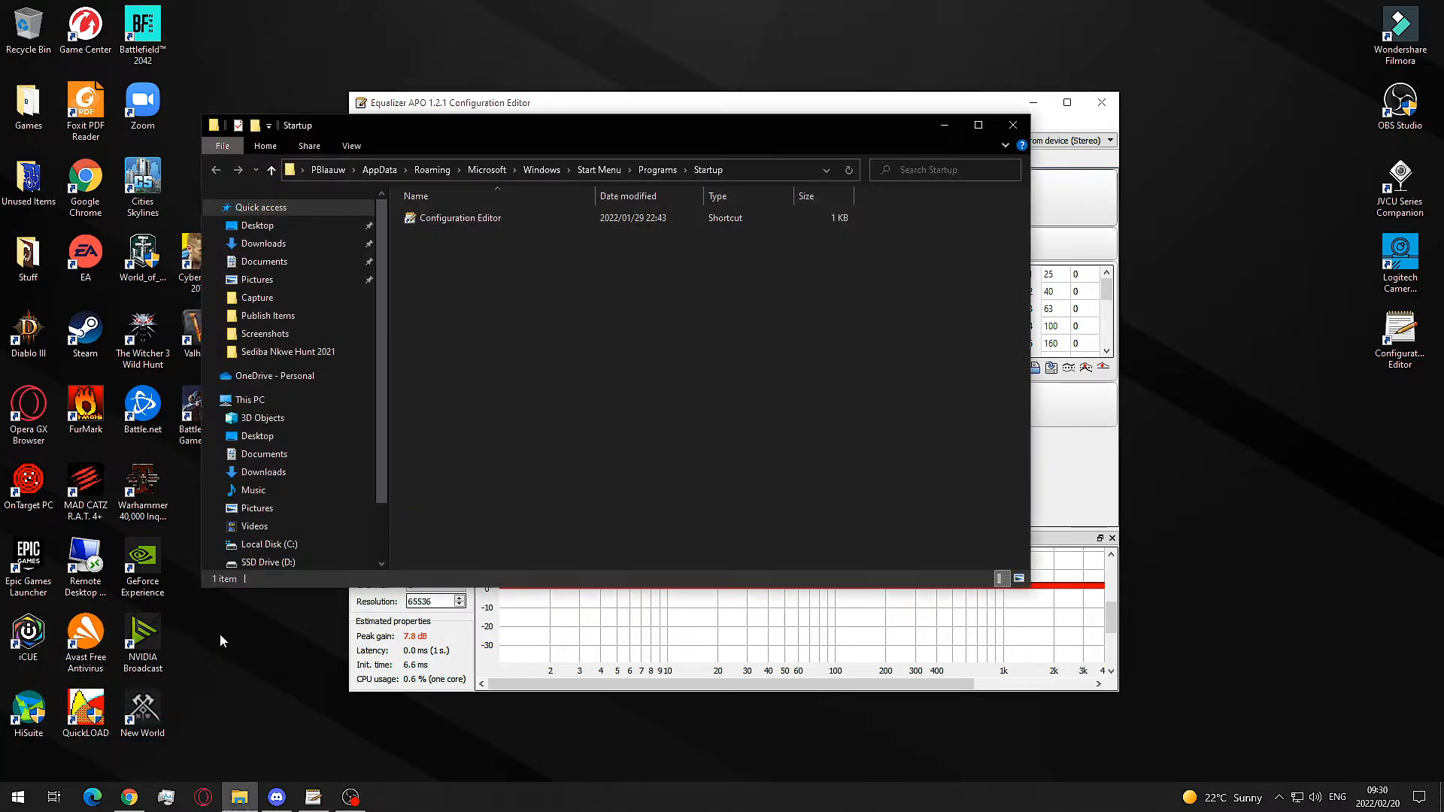
pyautogui.moveTo(448, 394)
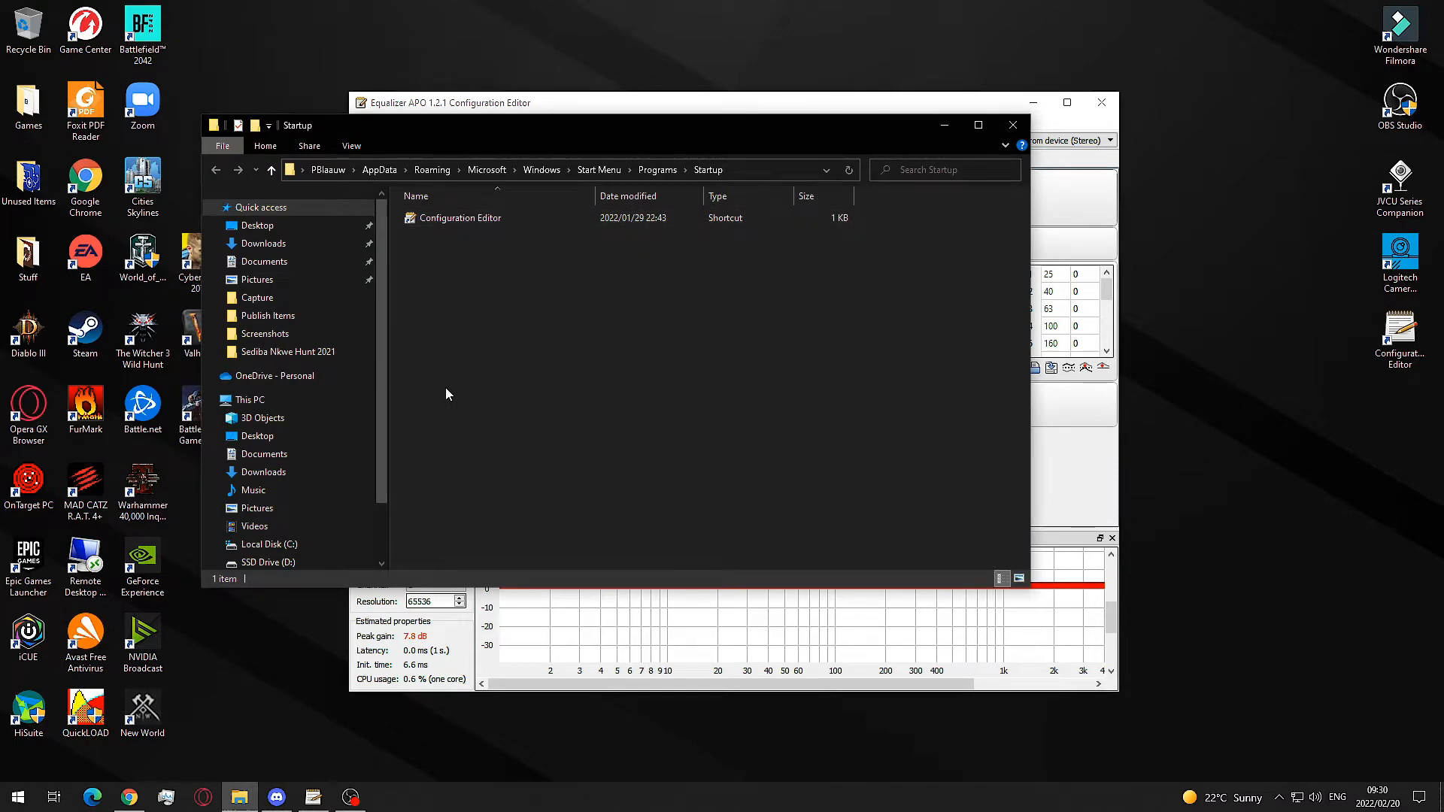
pyautogui.moveTo(466, 390)
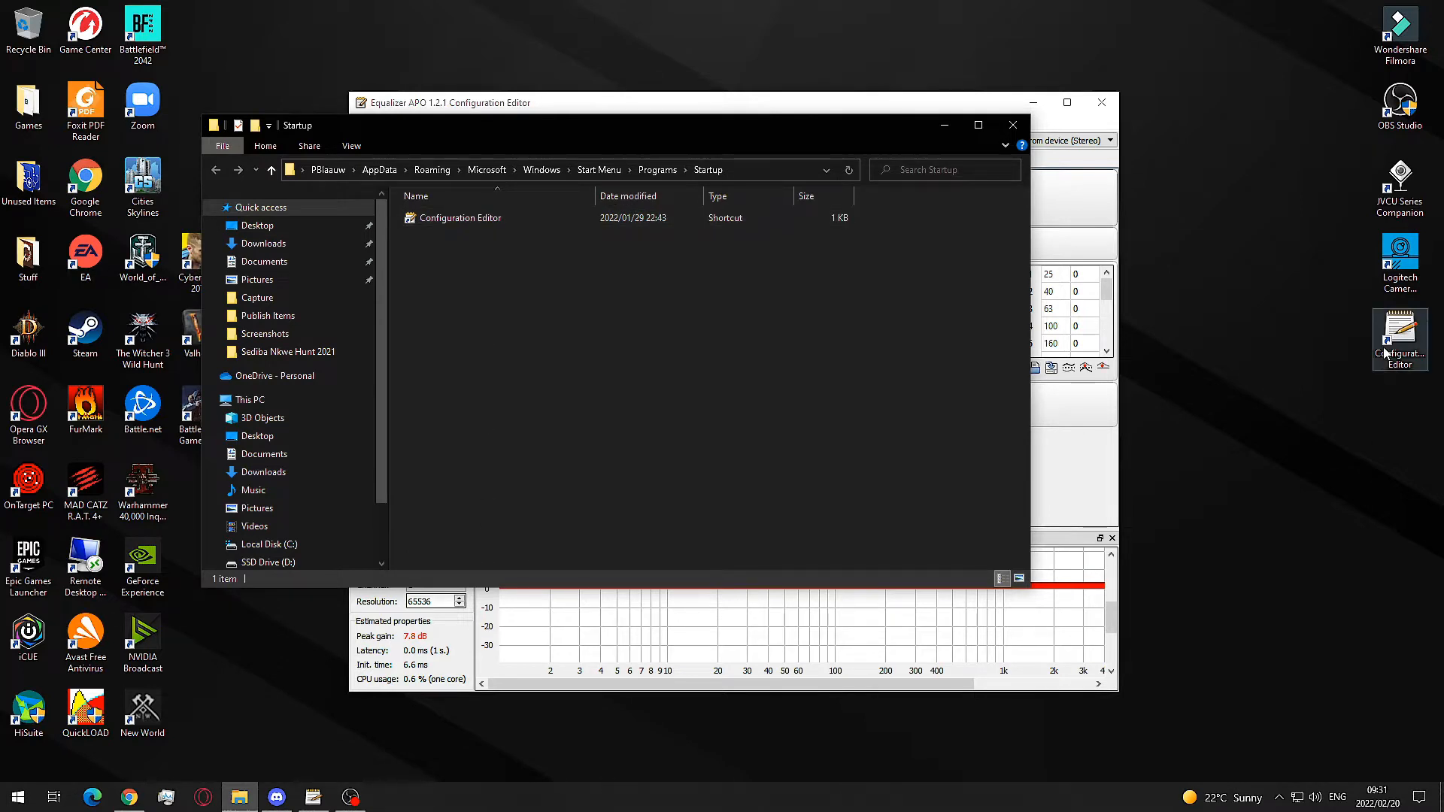
pyautogui.moveTo(1410, 366)
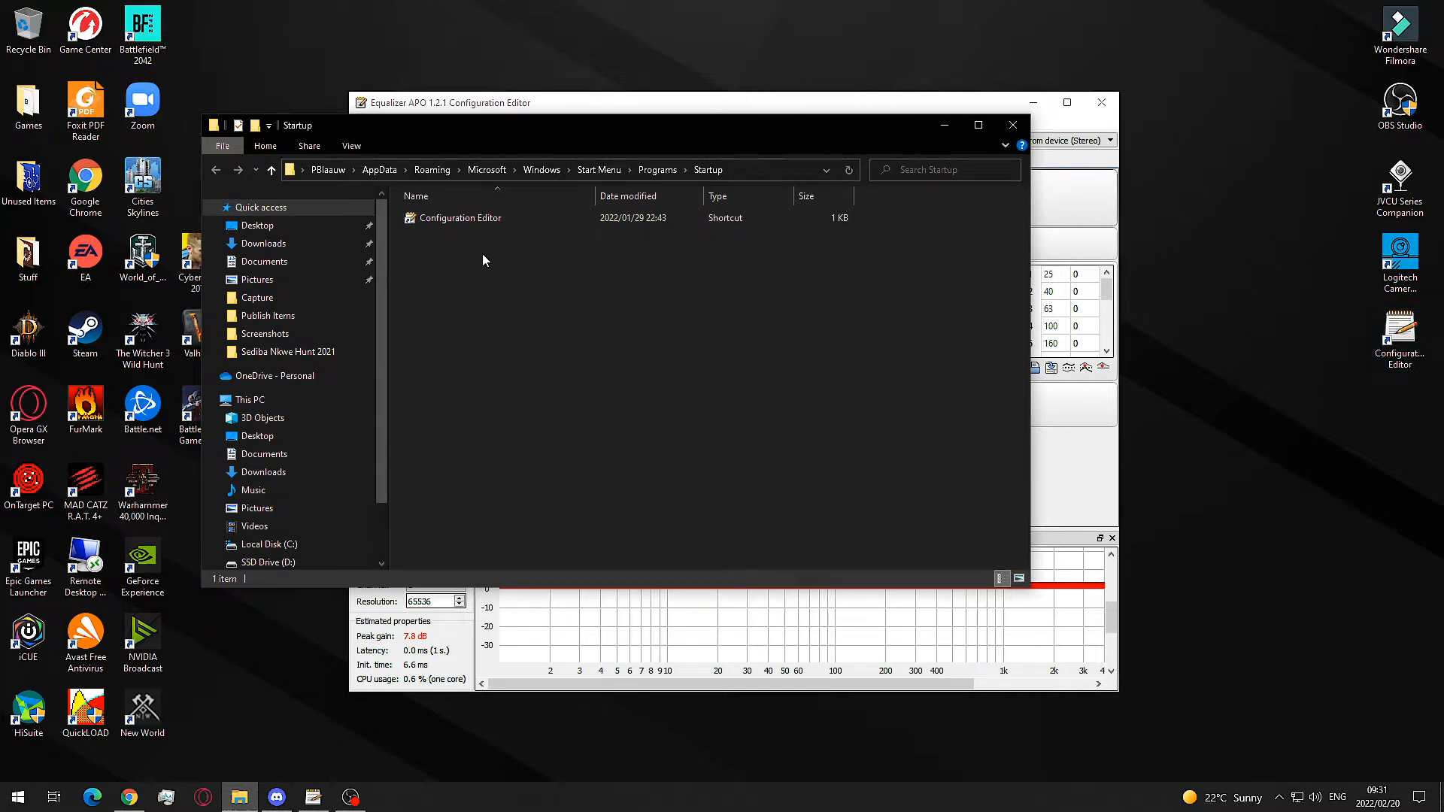
pyautogui.moveTo(567, 415)
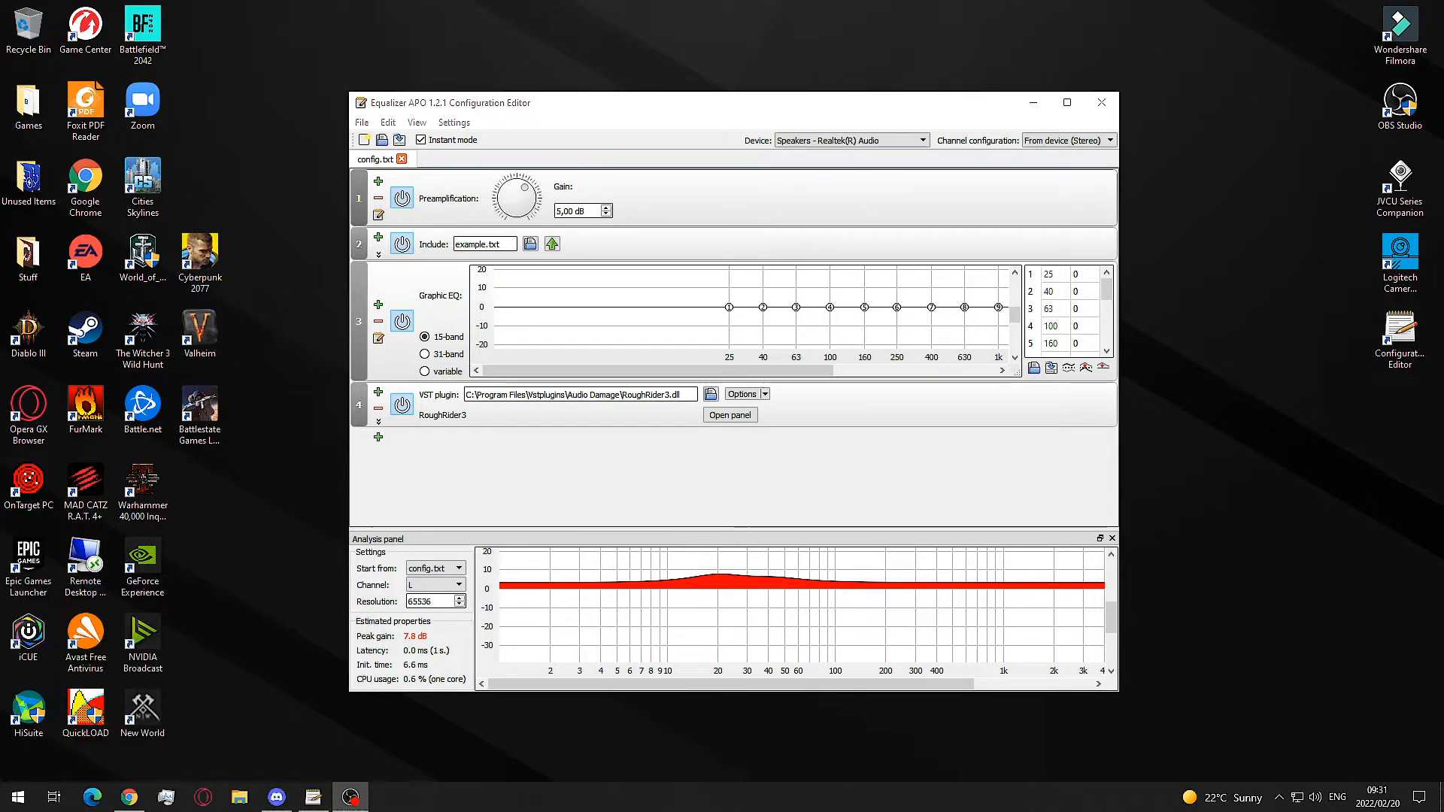
# Step: Launch Configurator from the Equalizer APO 1.2.1 folder in the Start menu
pyautogui.click(16, 796)
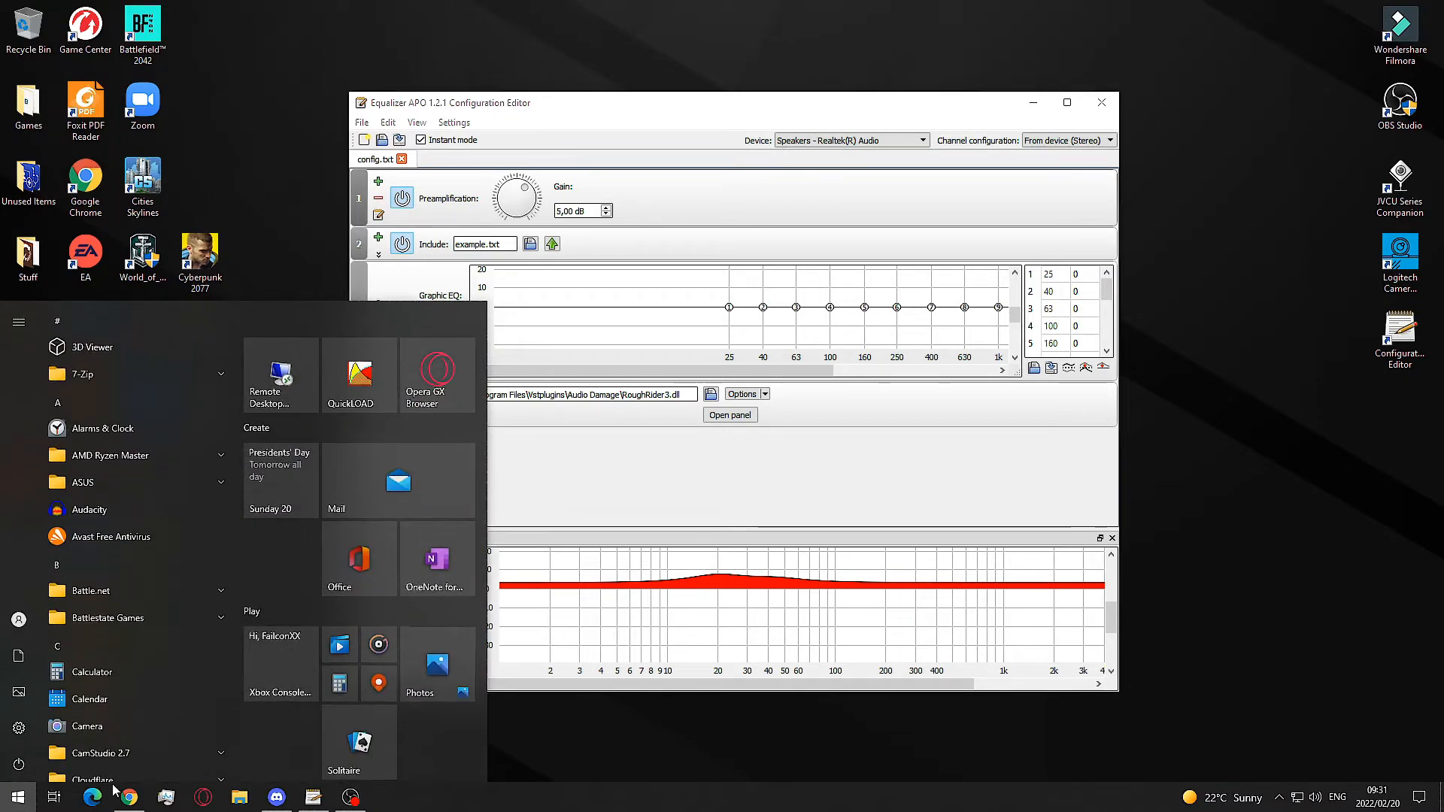
pyautogui.scroll(-3)
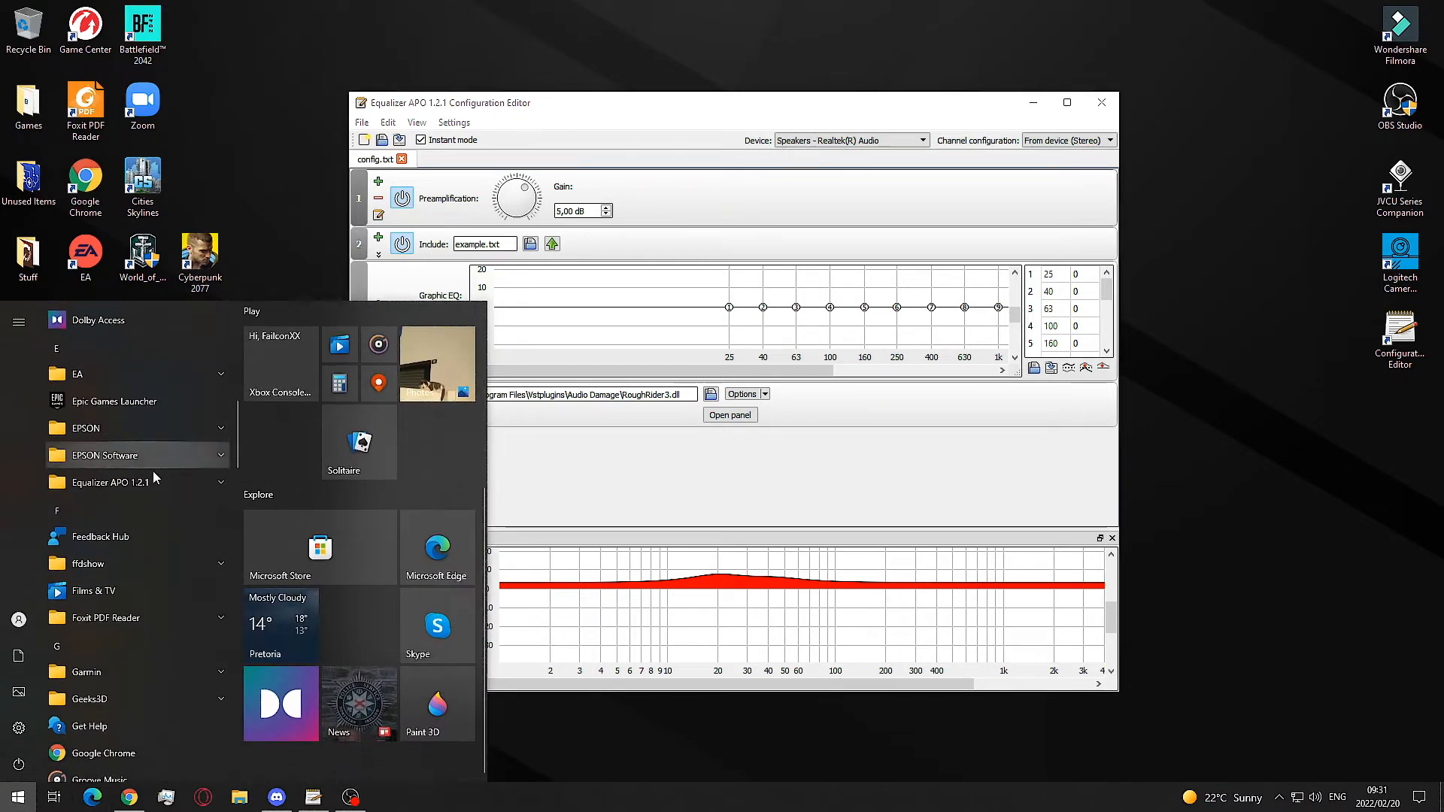
pyautogui.click(120, 482)
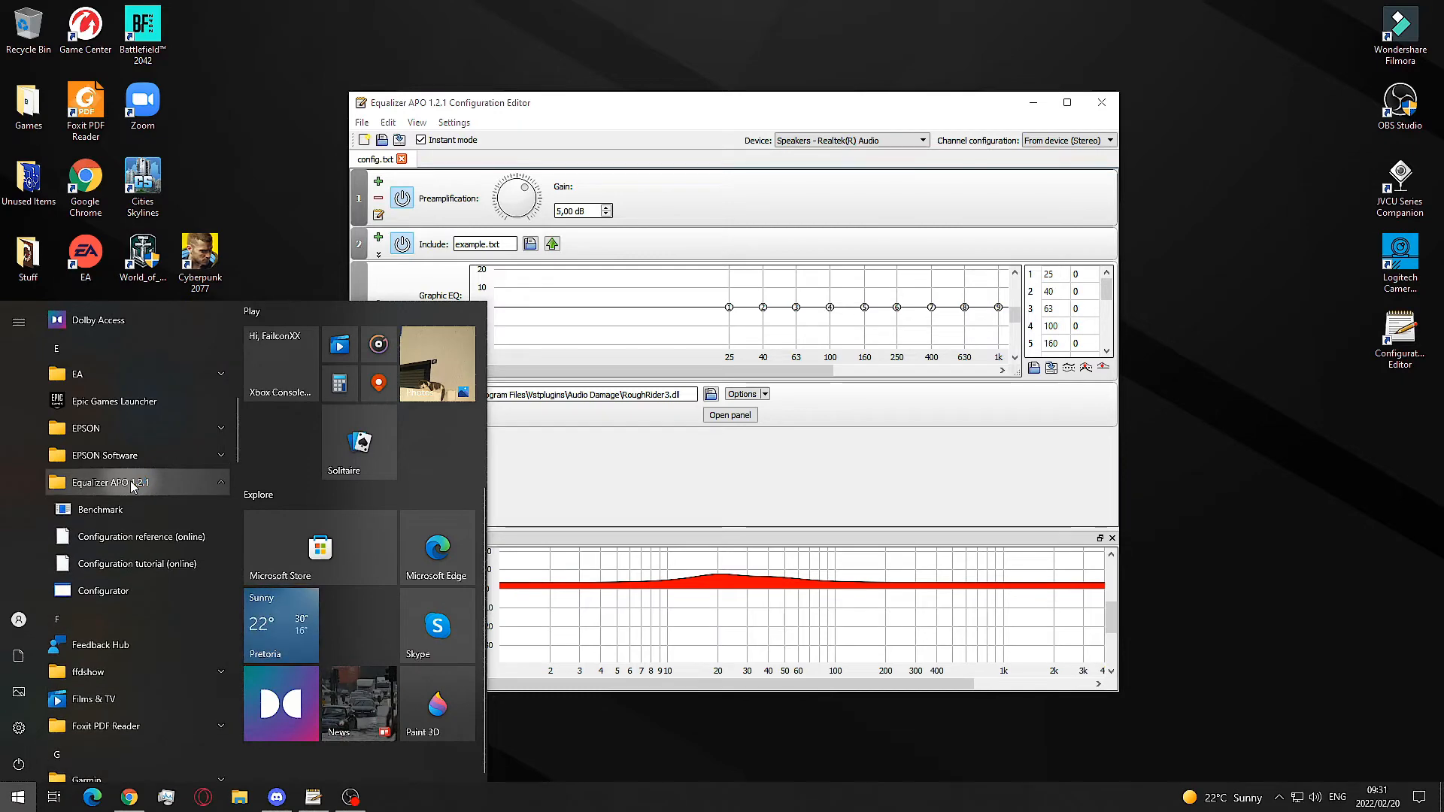
pyautogui.moveTo(103, 590)
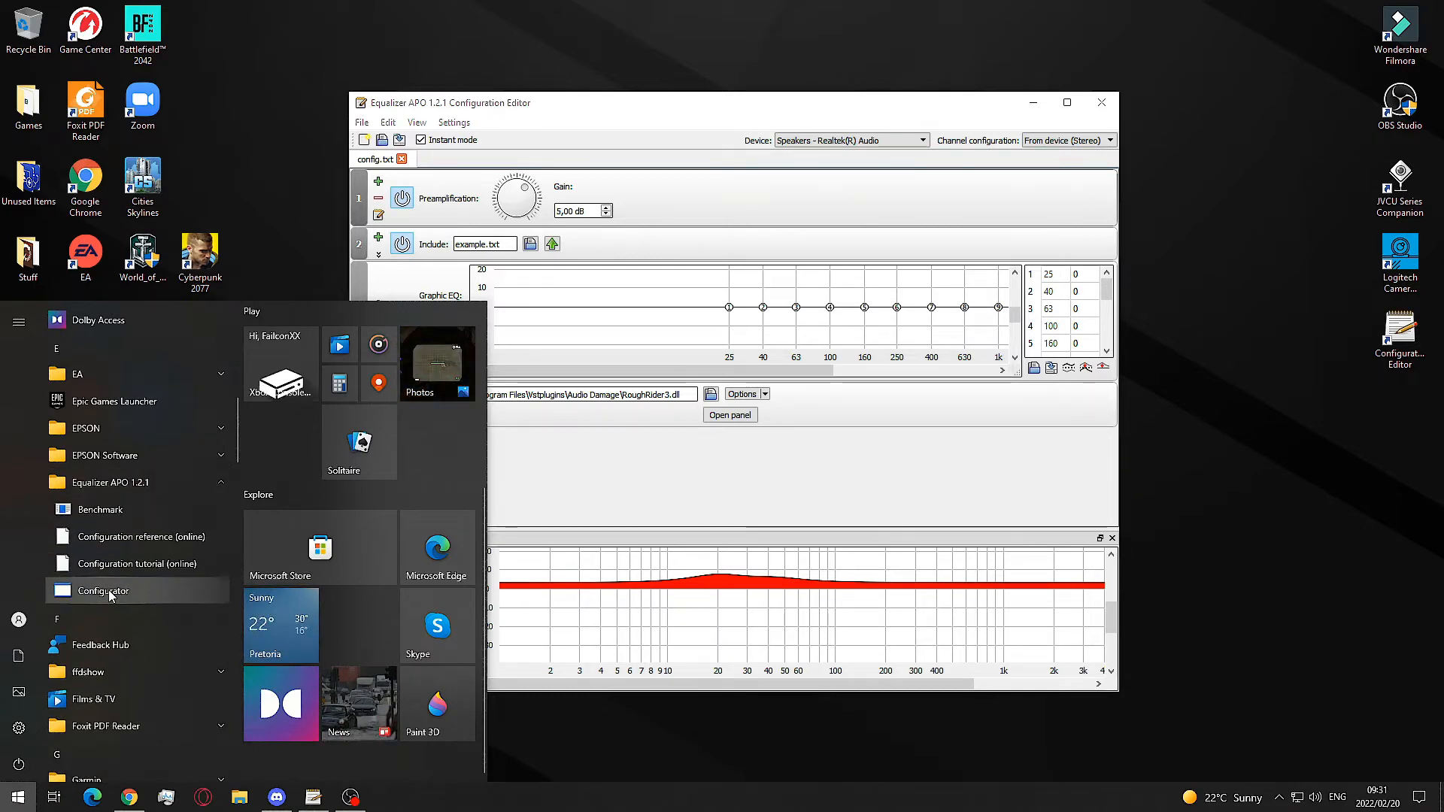
pyautogui.click(103, 591)
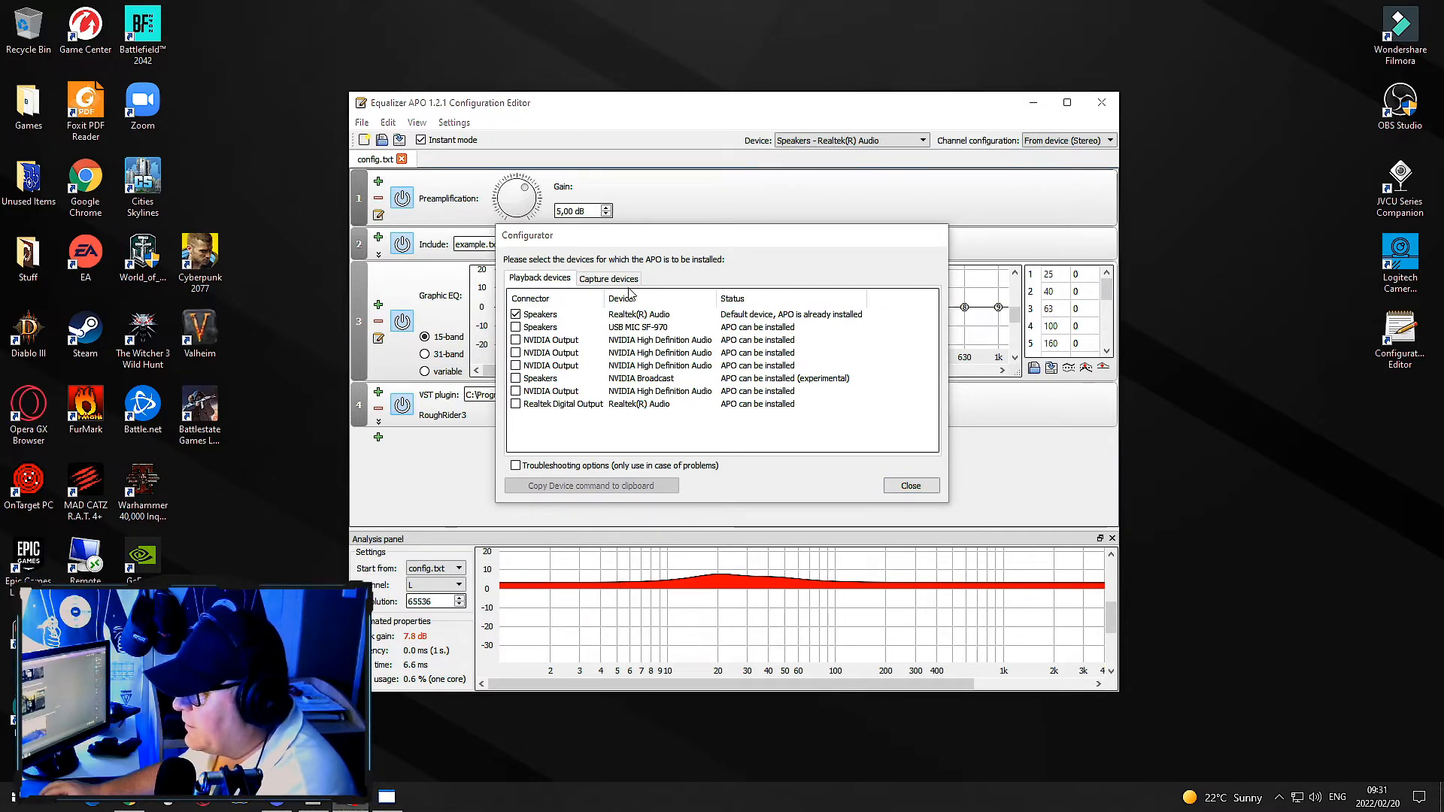
pyautogui.moveTo(1037, 115)
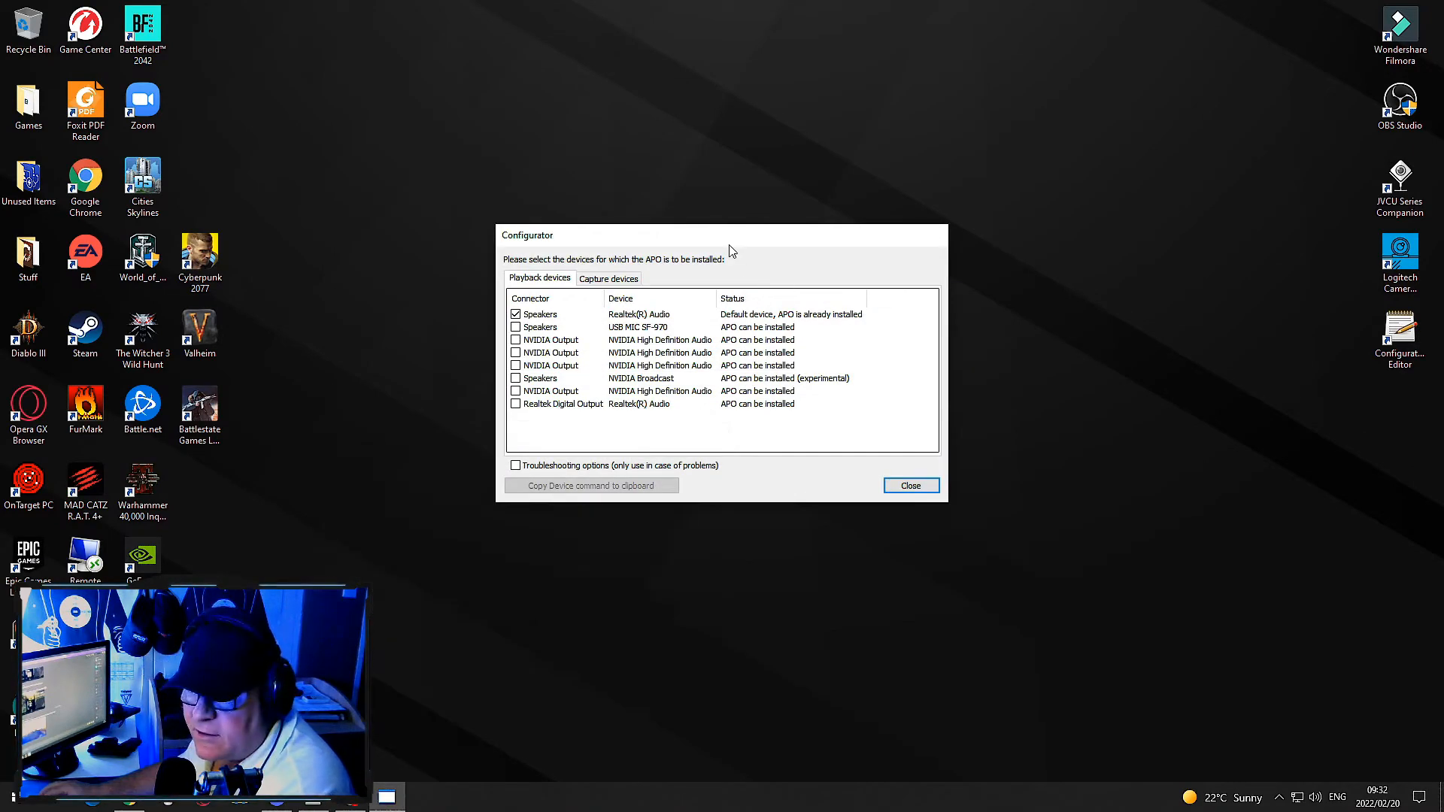
pyautogui.moveTo(571, 318)
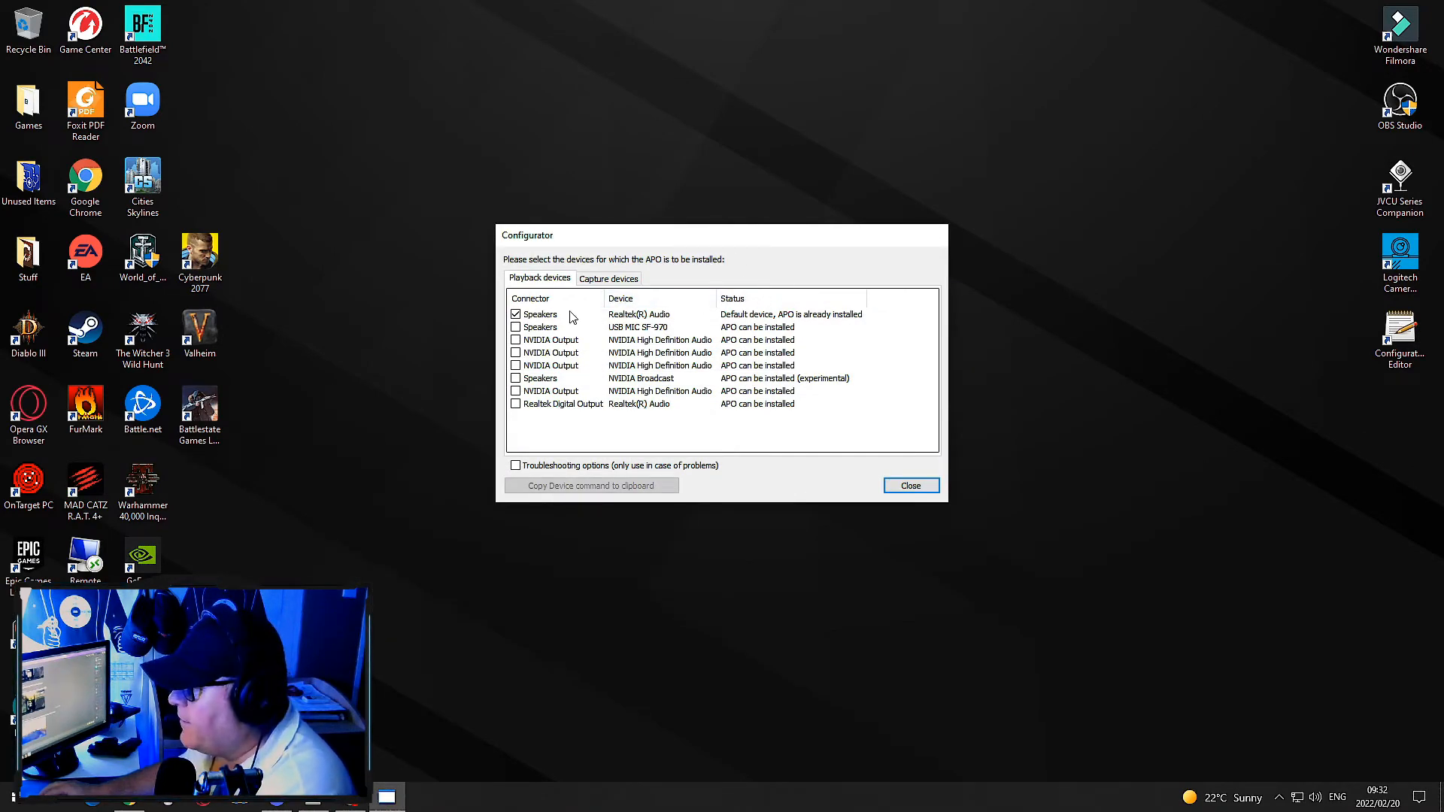
# Step: Enable troubleshooting options for Realtek Speakers with 'Install as SFX/EFX (experimental)' mode
pyautogui.click(541, 315)
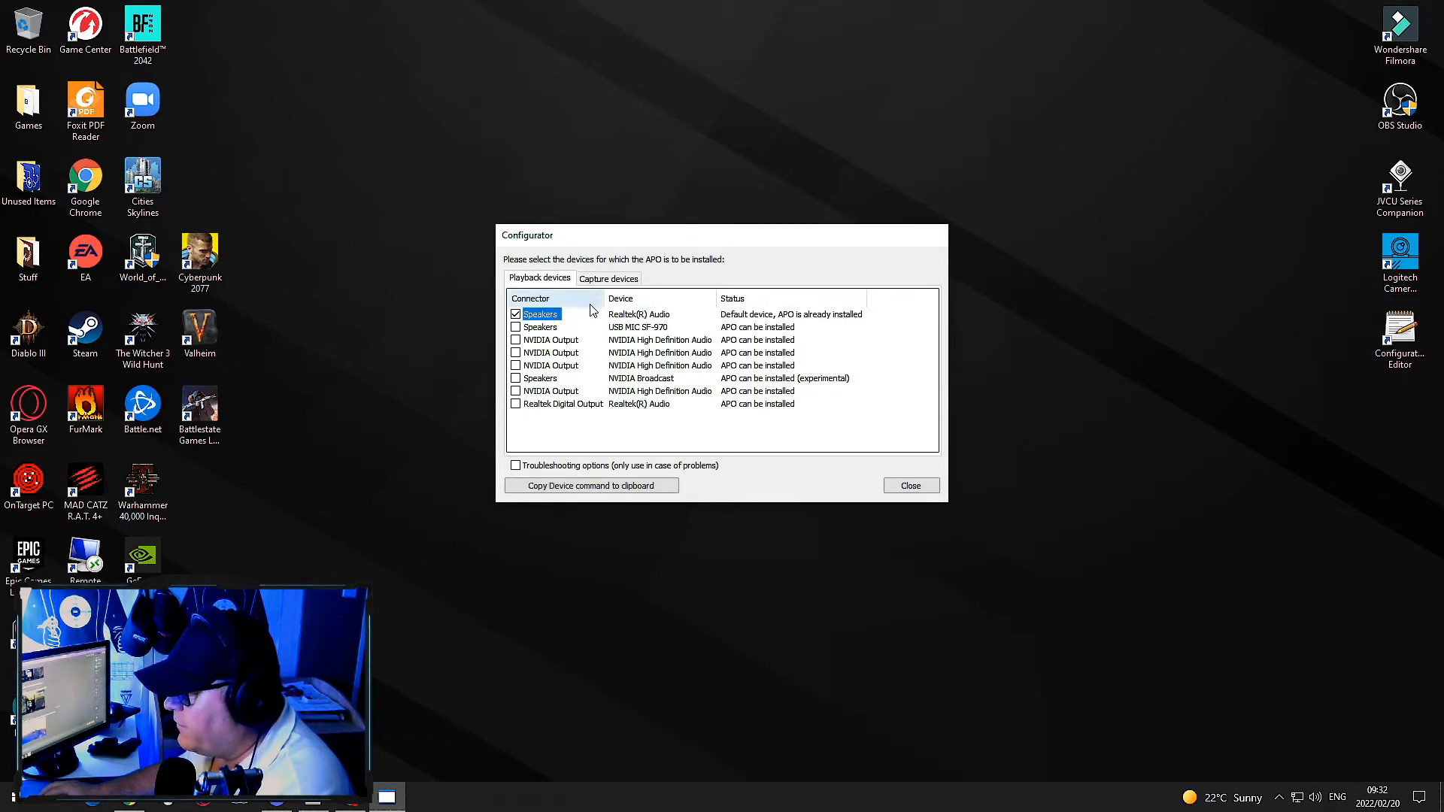
pyautogui.moveTo(780, 324)
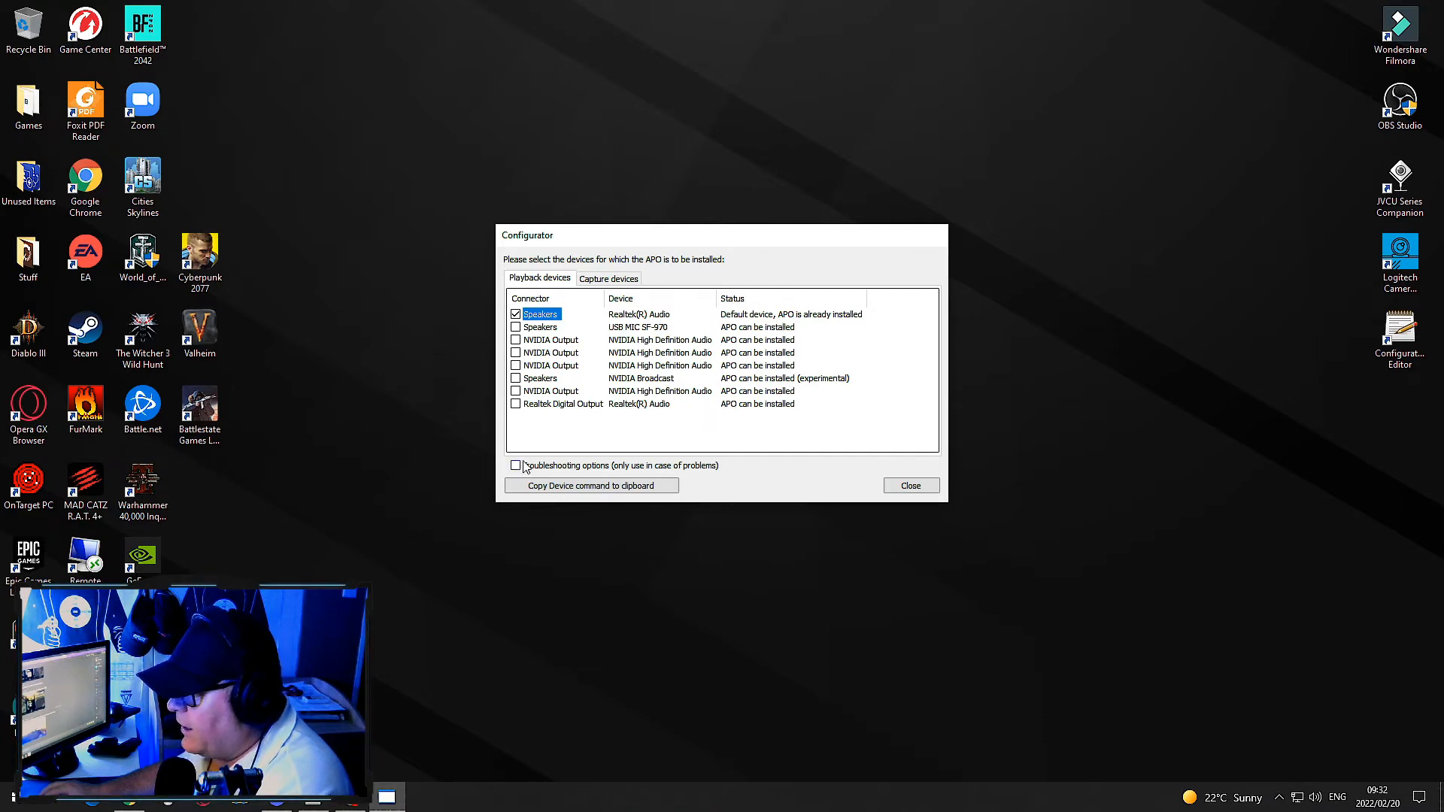
pyautogui.click(516, 464)
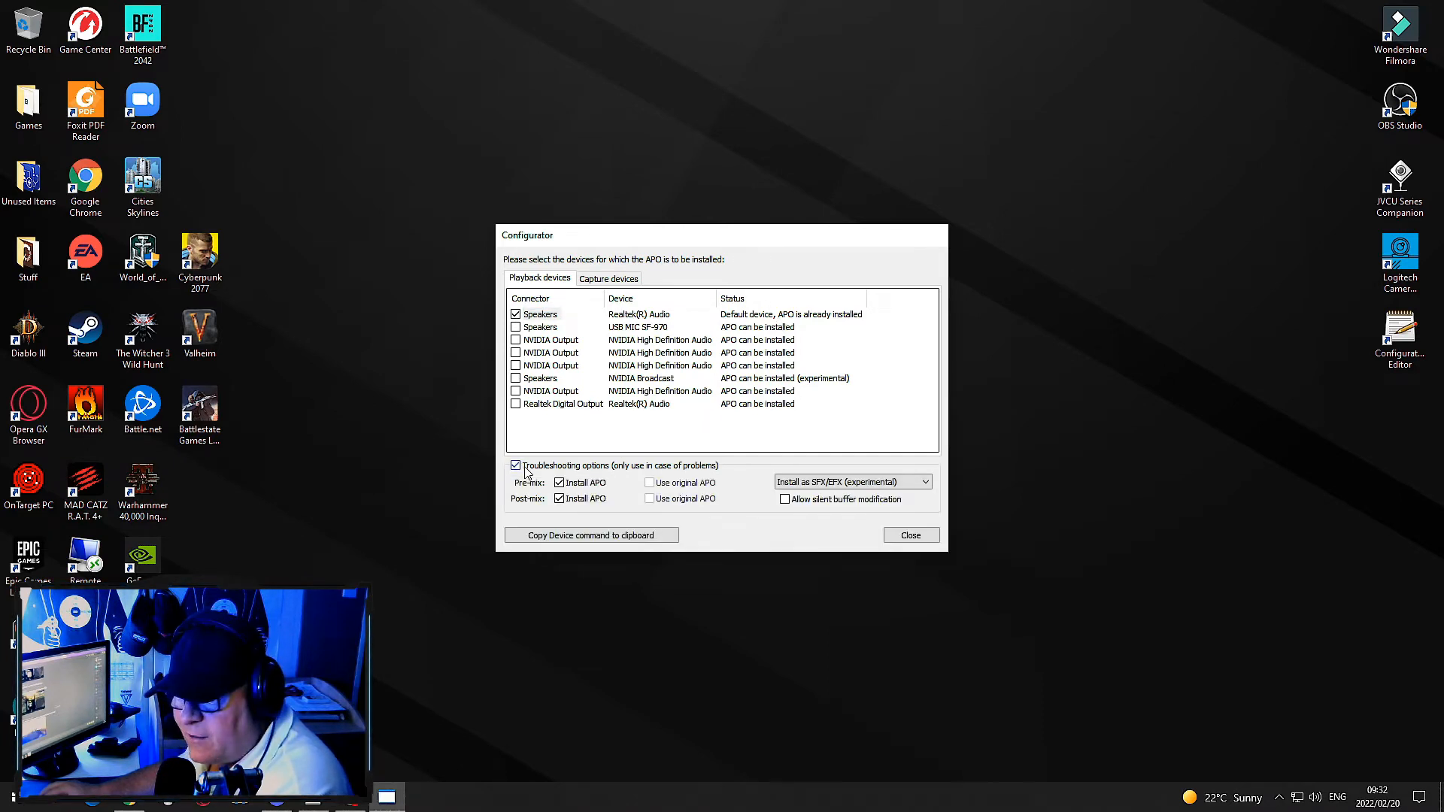
pyautogui.click(538, 315)
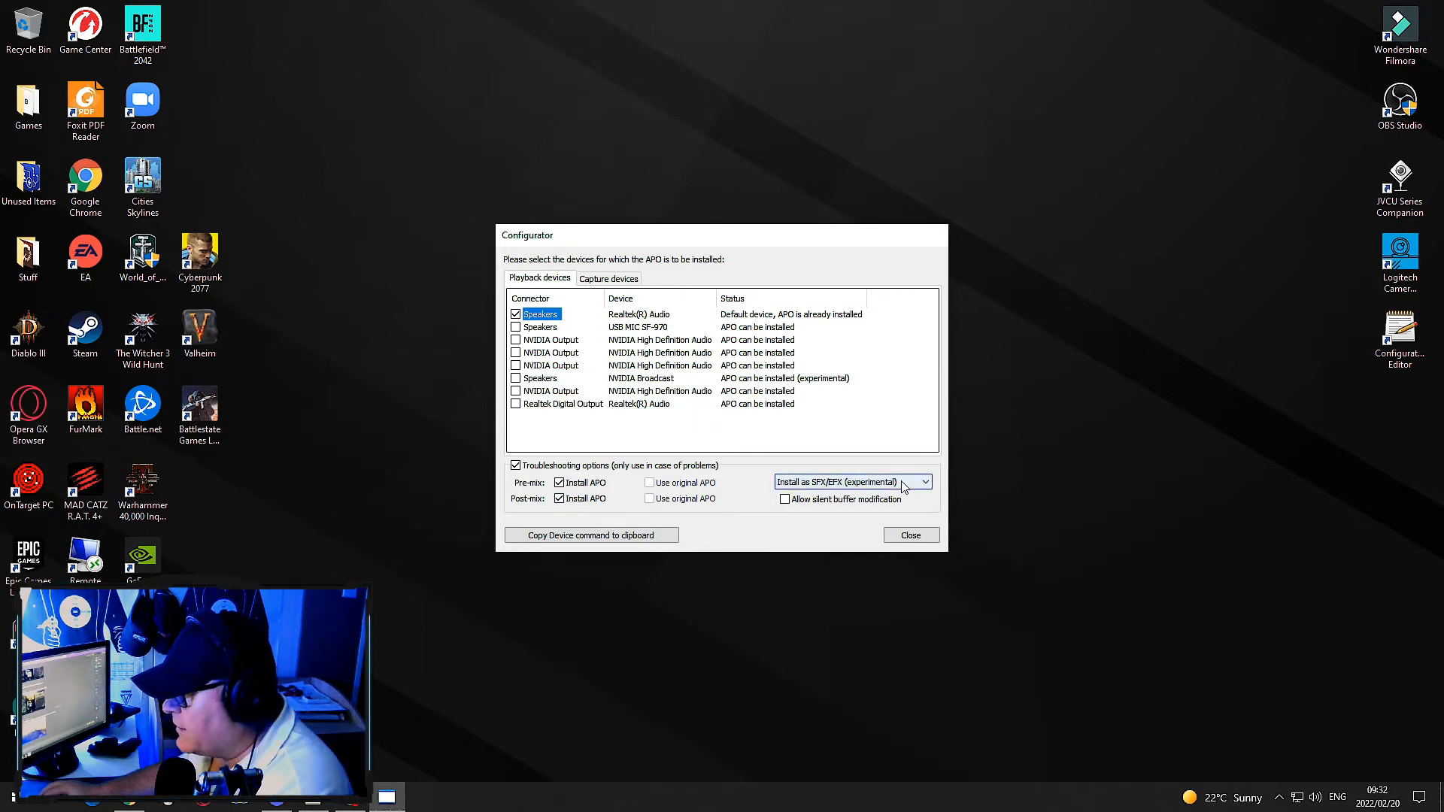
pyautogui.click(926, 481)
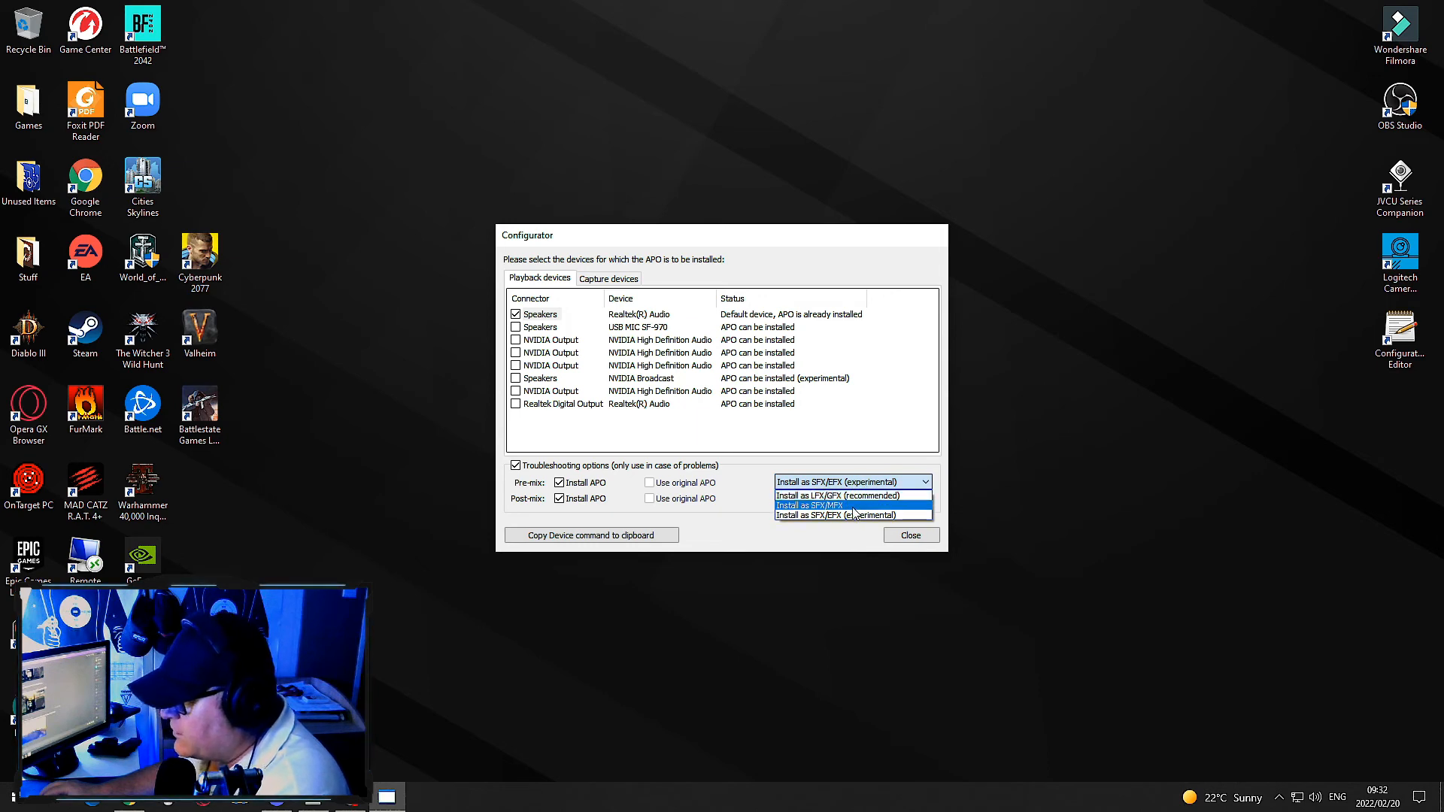
pyautogui.moveTo(836, 516)
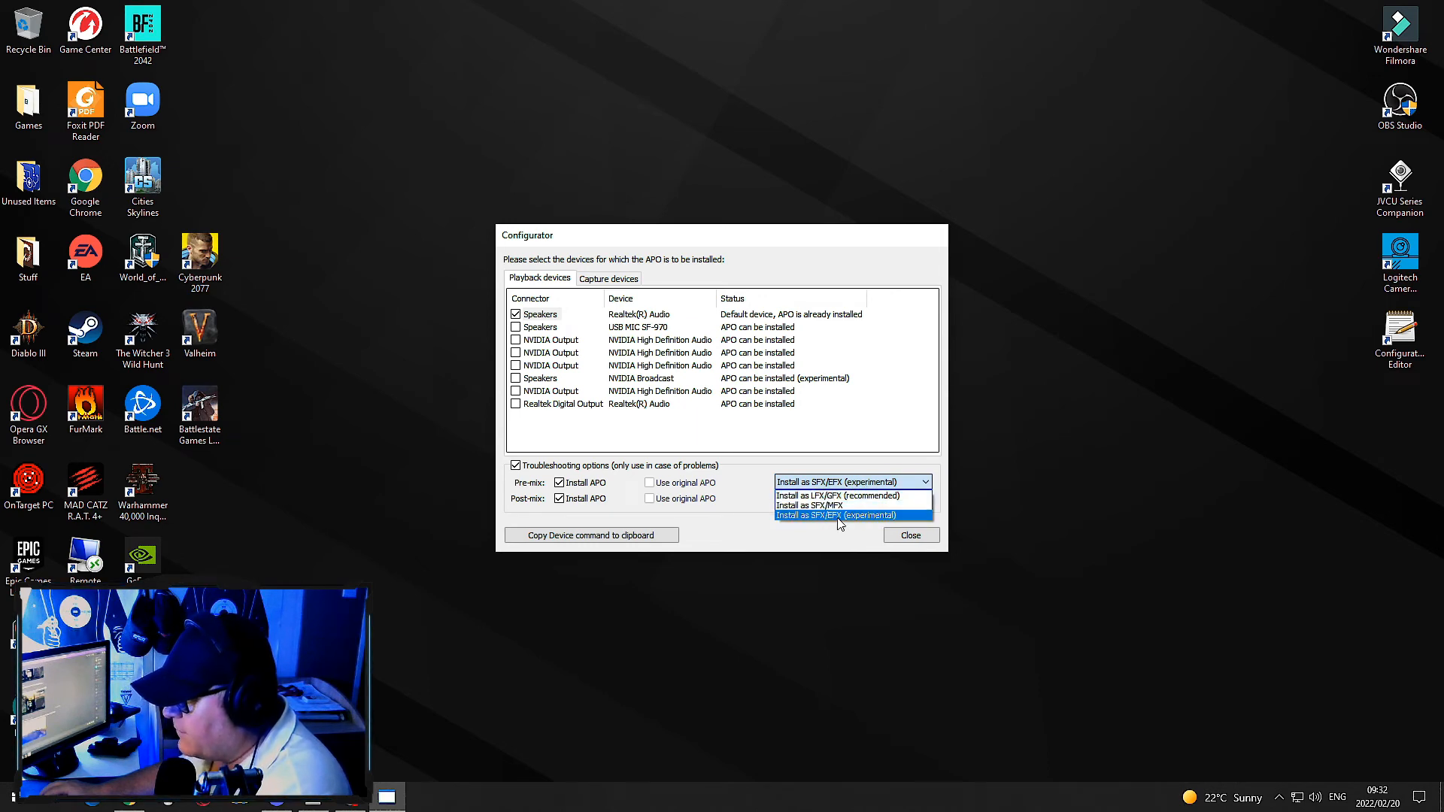
pyautogui.click(837, 515)
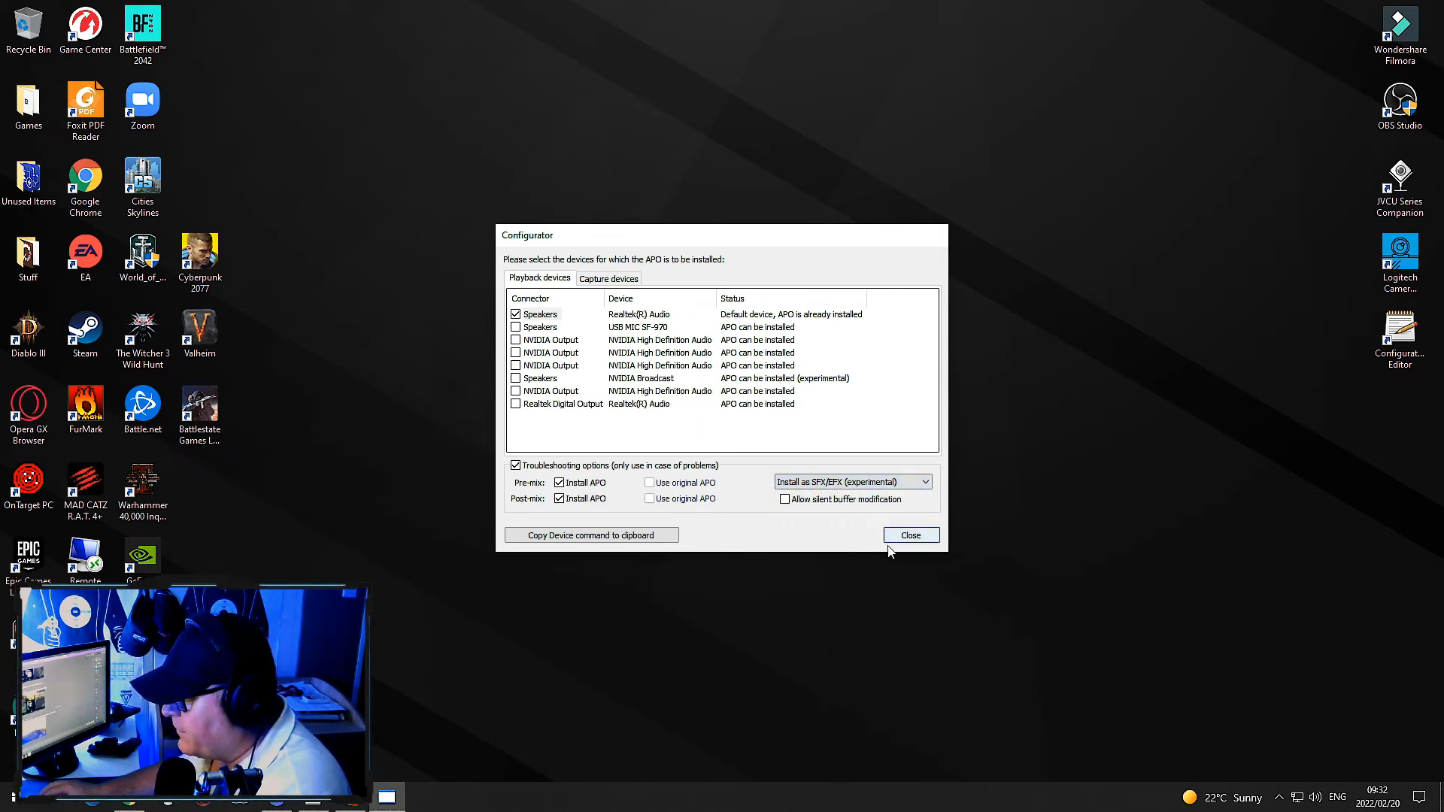
pyautogui.click(910, 535)
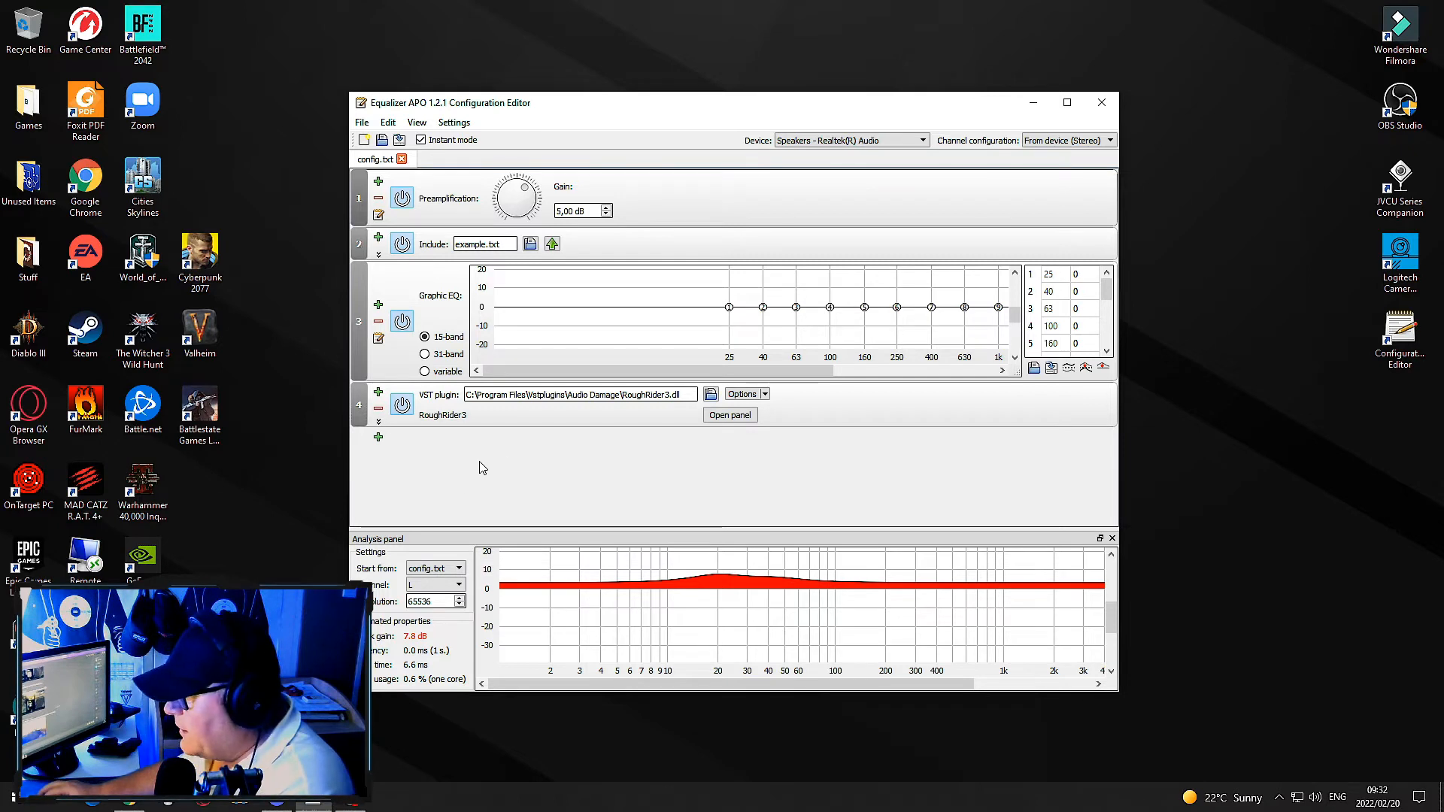
pyautogui.moveTo(657, 493)
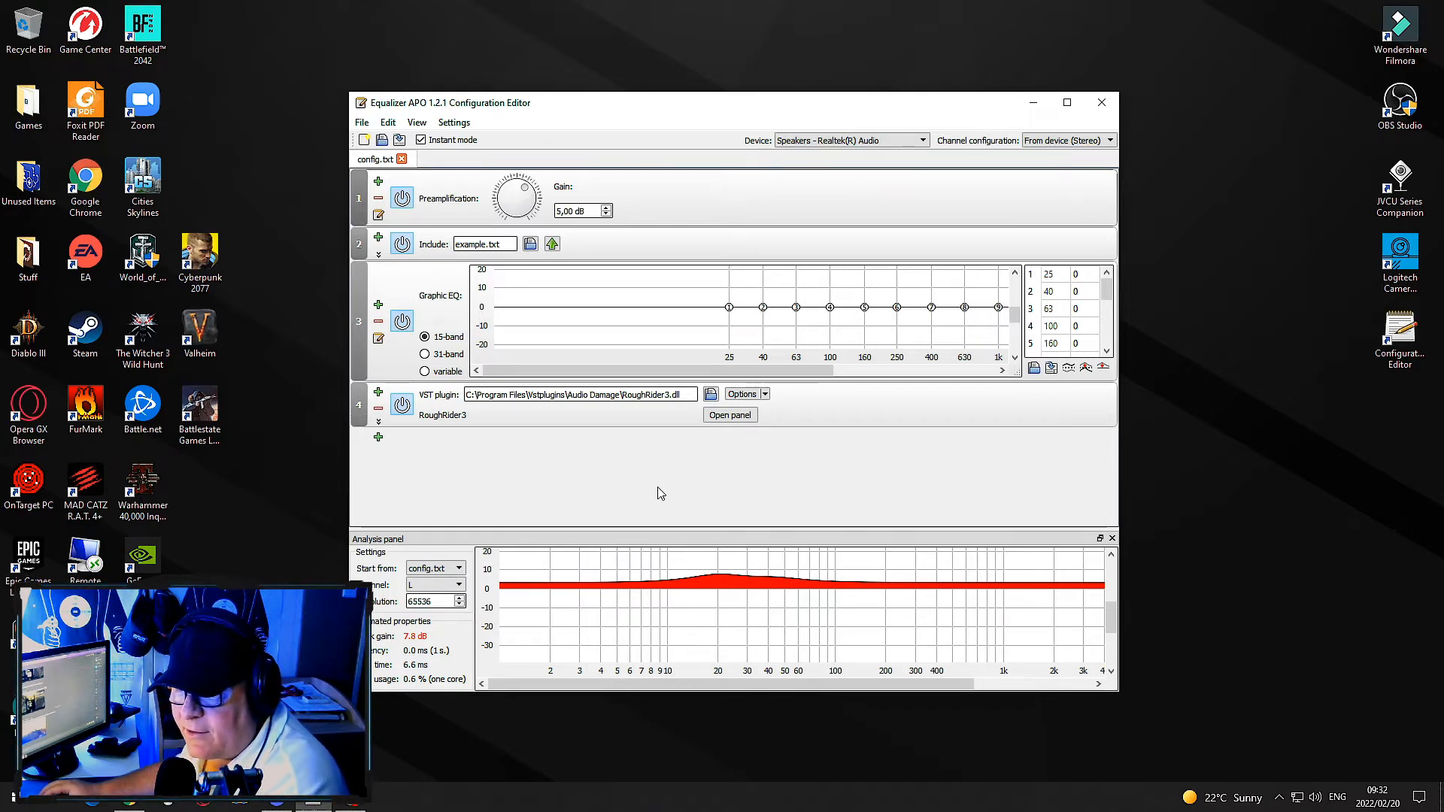
pyautogui.moveTo(624, 471)
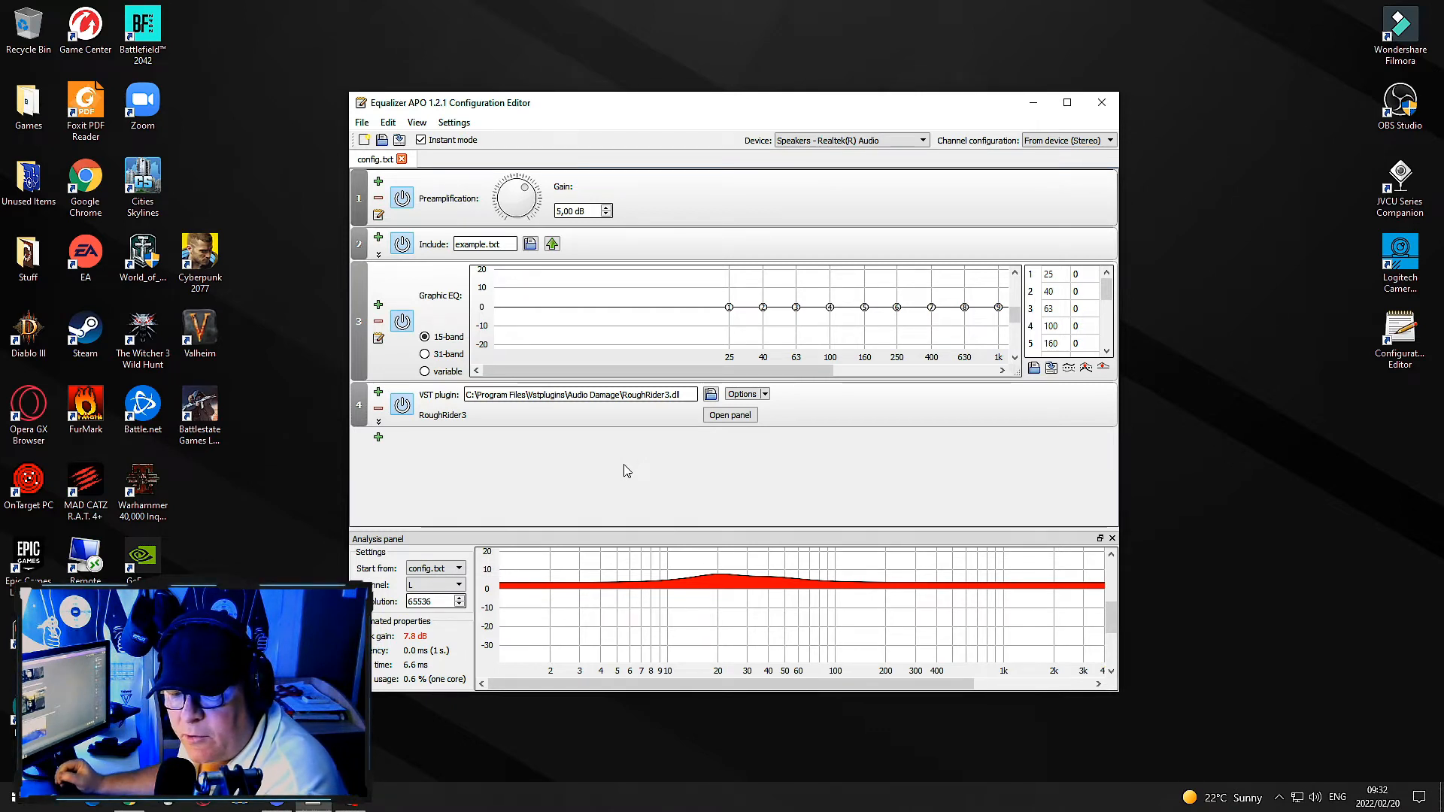
pyautogui.moveTo(1272, 757)
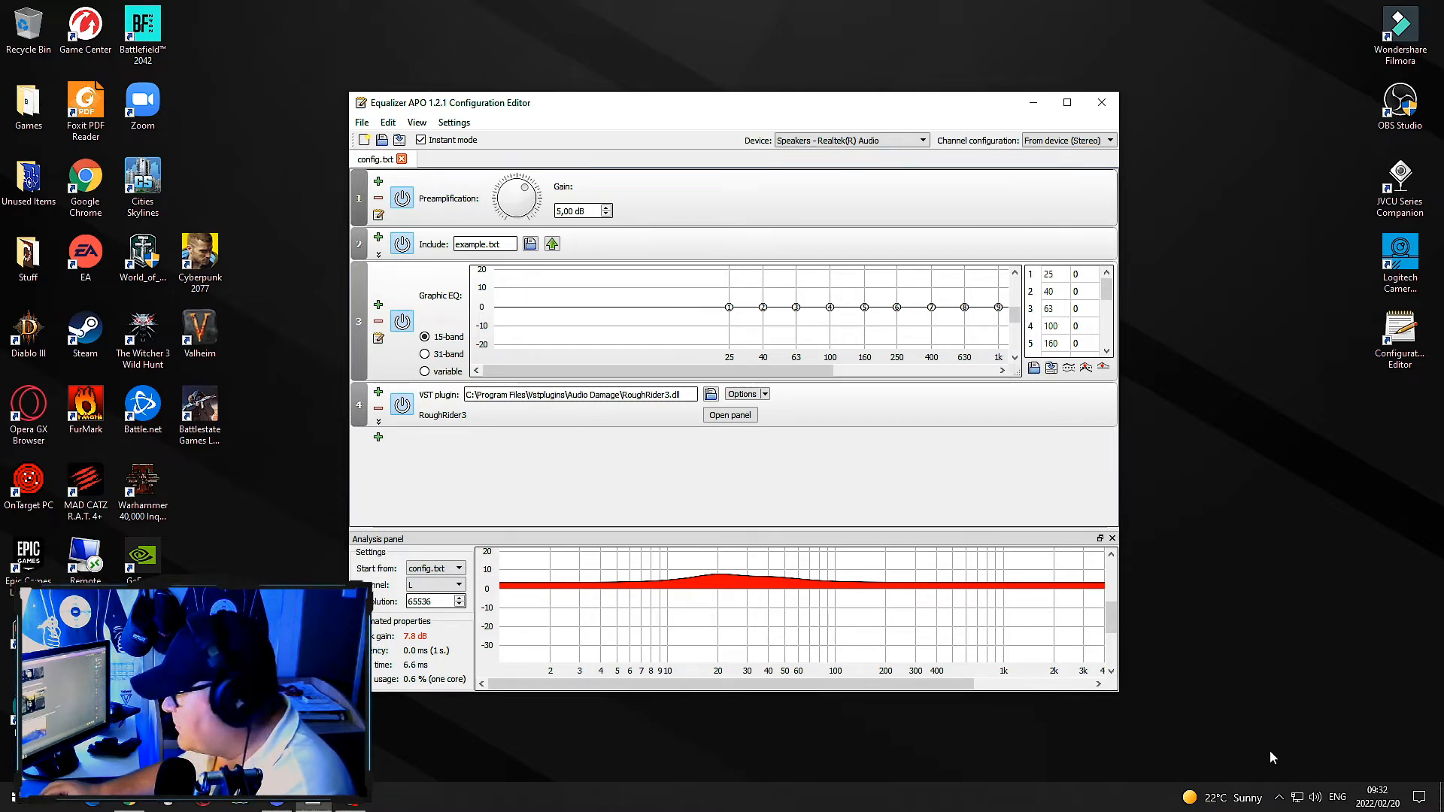
# Step: Bring up the speaker tray icon's menu to reach Windows Sounds settings
pyautogui.rightClick(1314, 798)
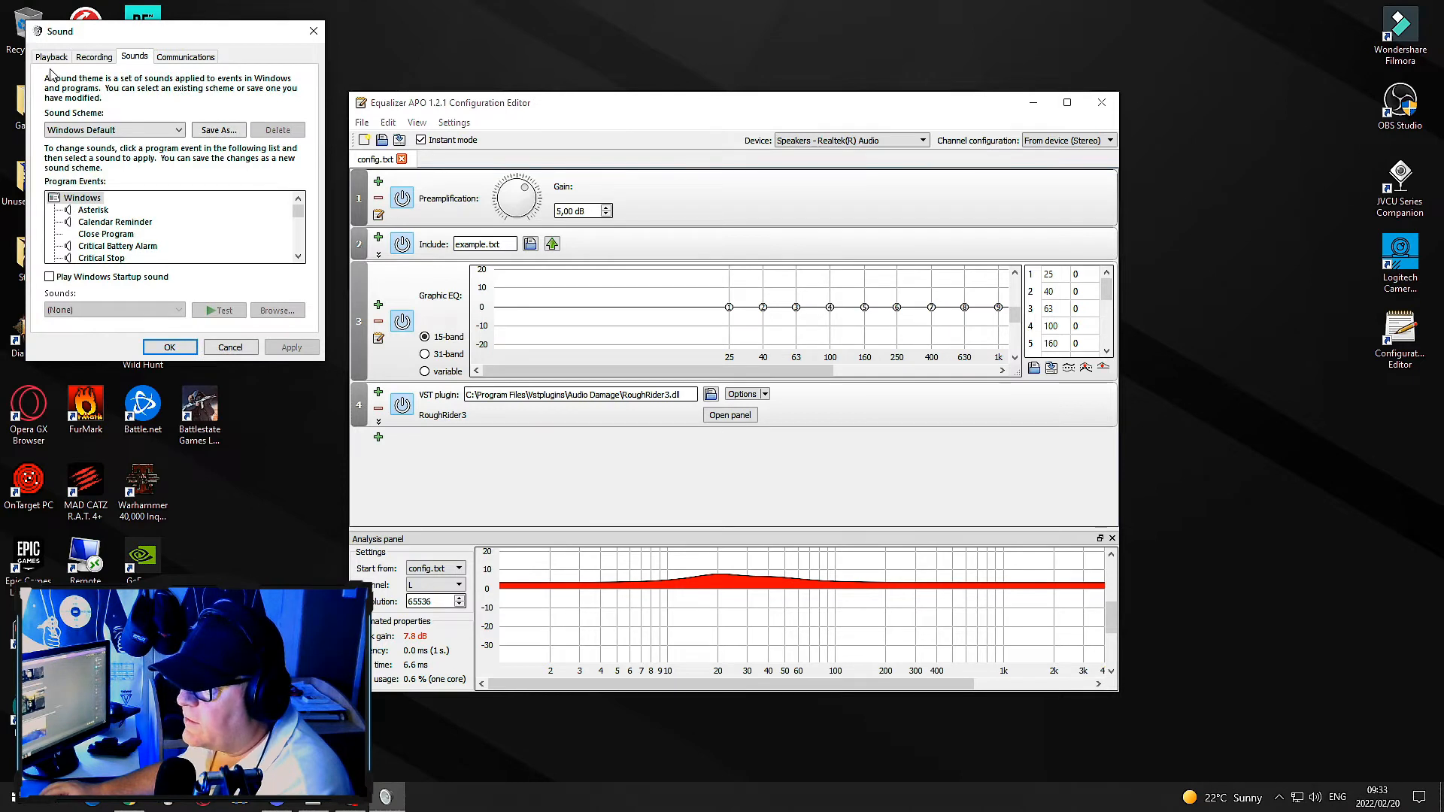
# Step: Tick Enable audio enhancements in the Realtek Speakers' Advanced properties and save
pyautogui.click(50, 57)
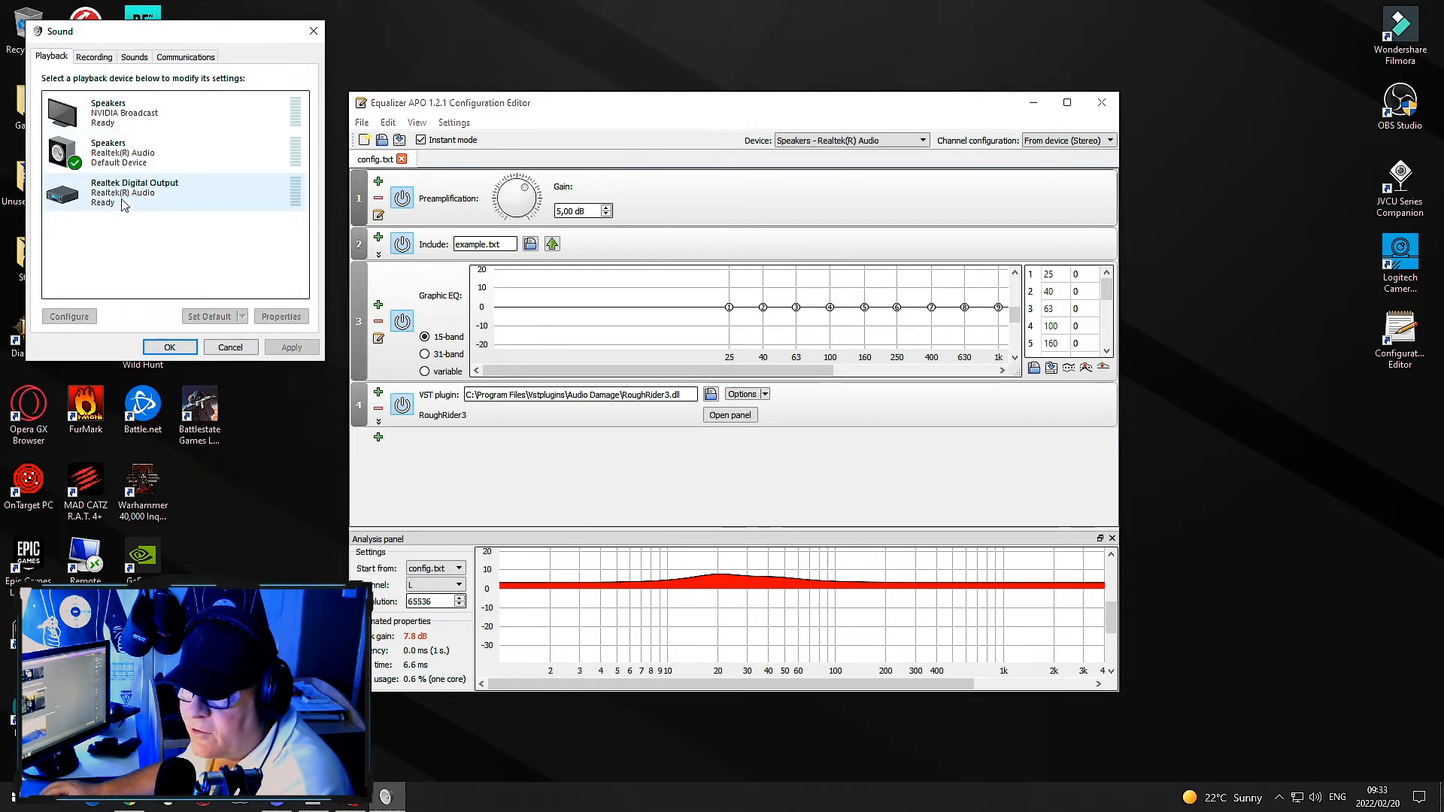
pyautogui.click(128, 152)
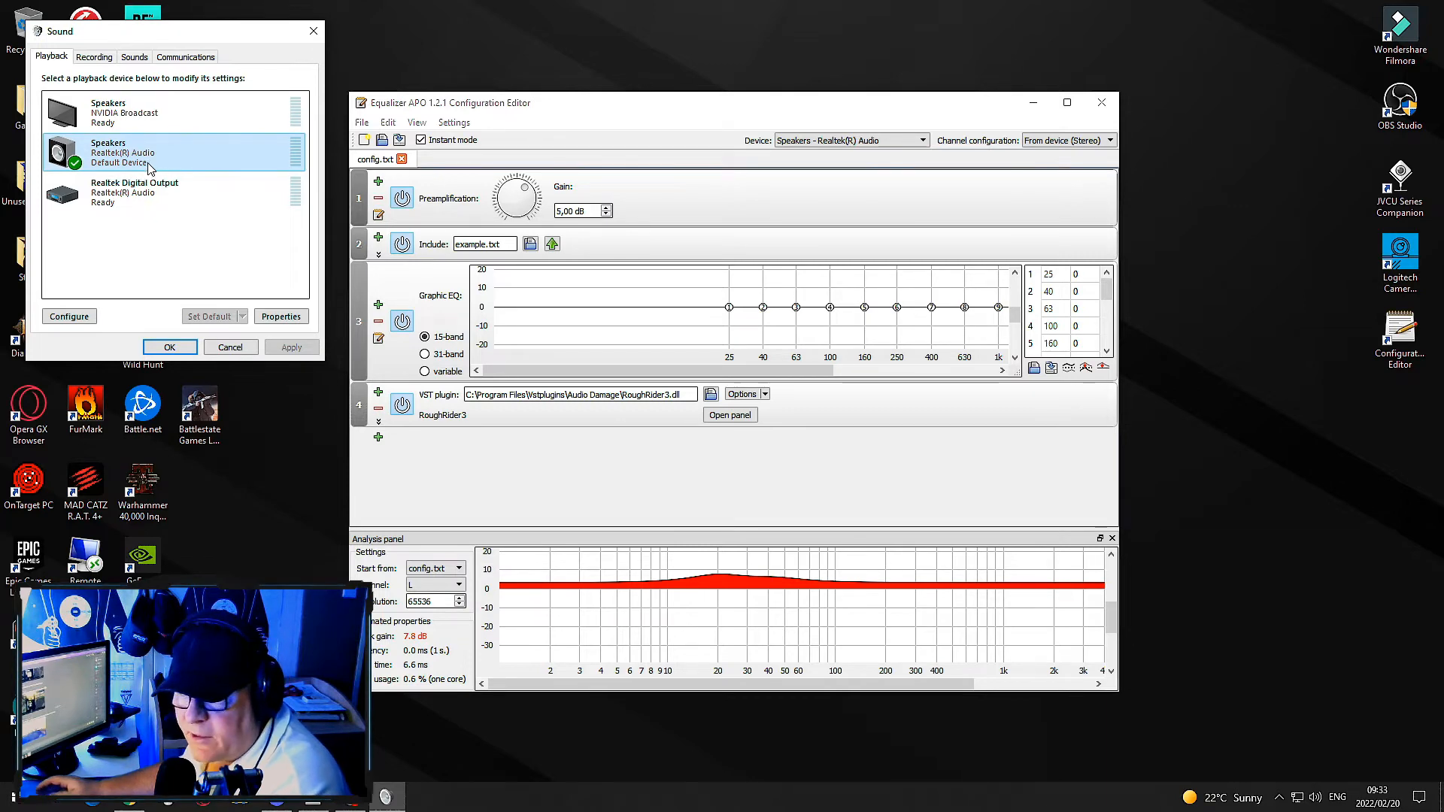
pyautogui.moveTo(233, 270)
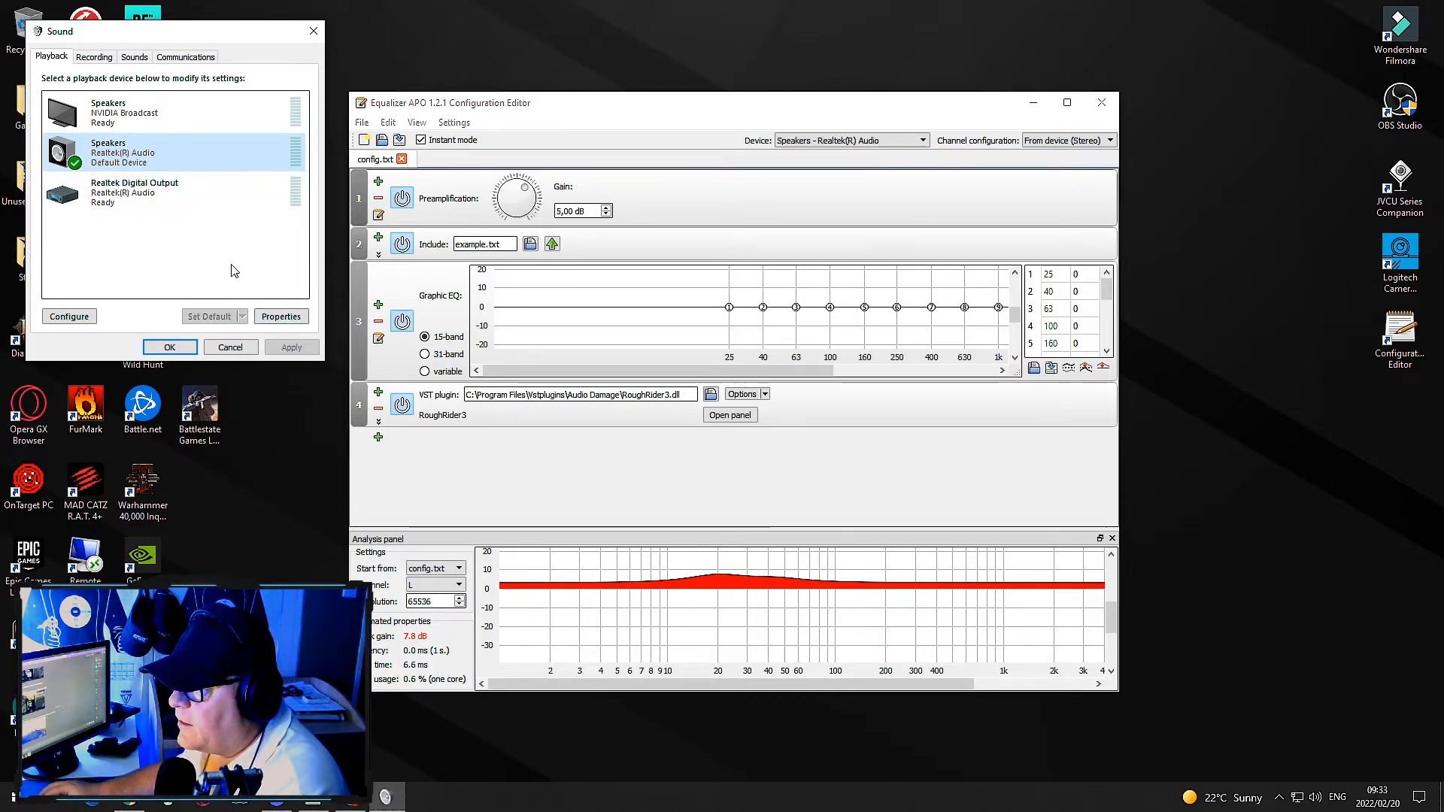
pyautogui.click(280, 316)
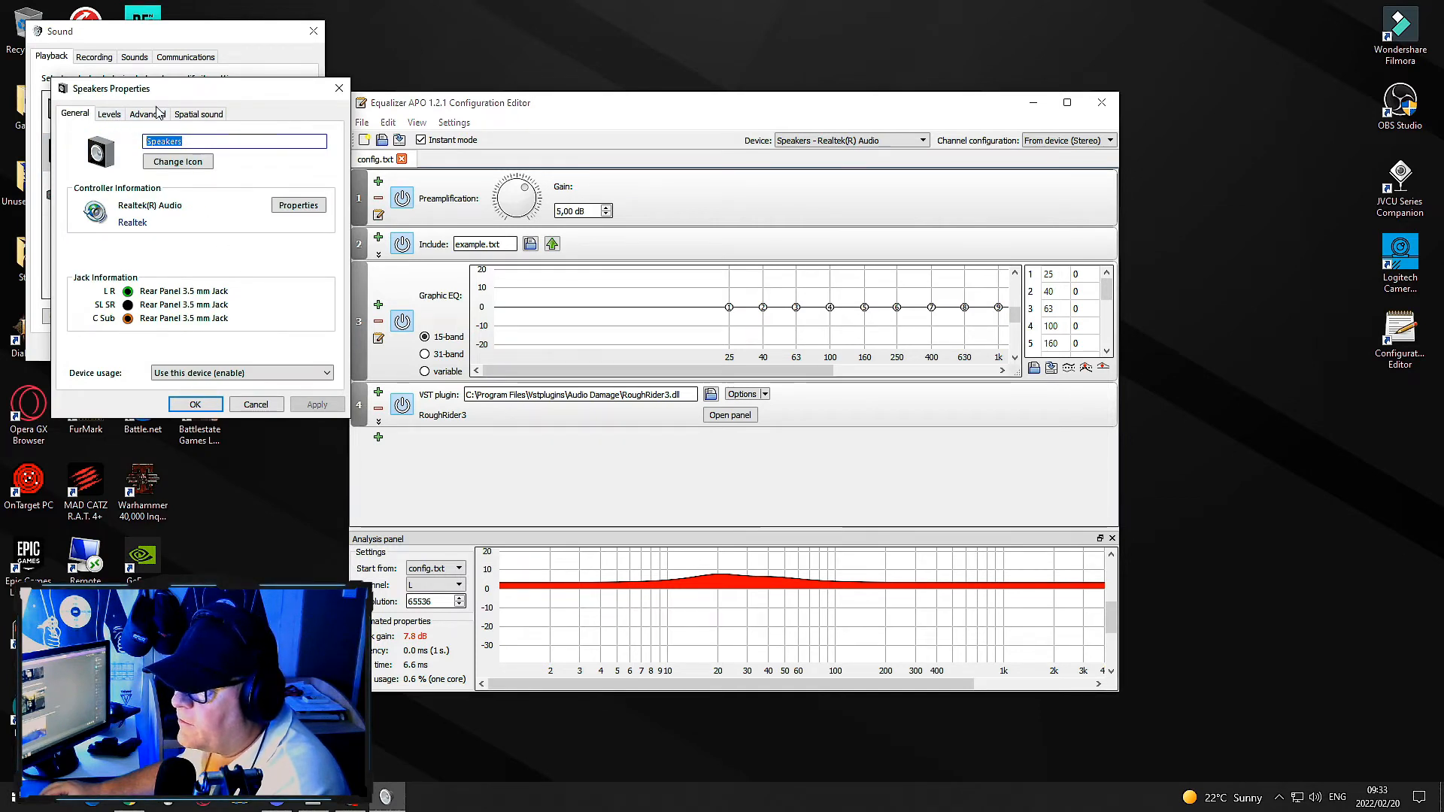
pyautogui.click(147, 114)
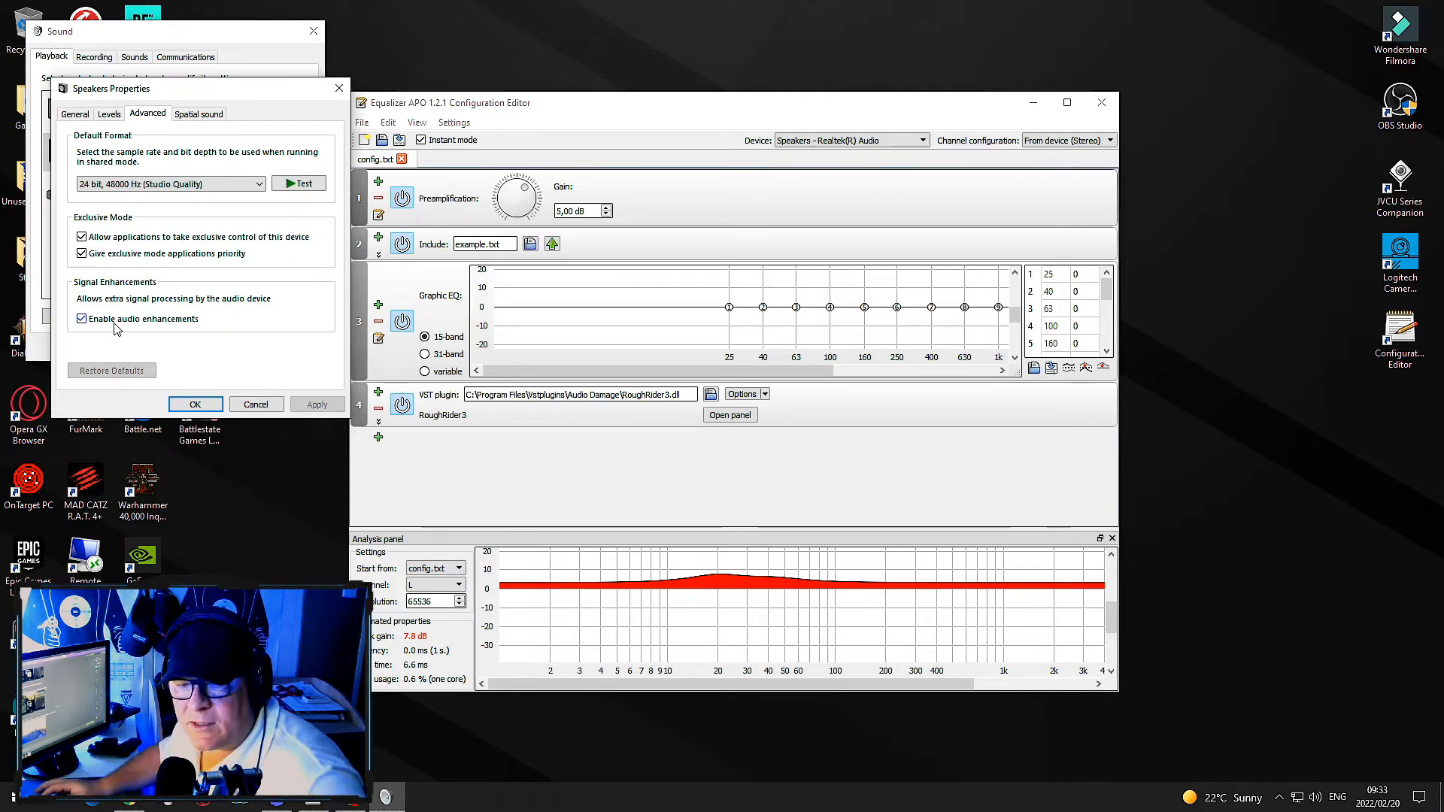
pyautogui.moveTo(143, 368)
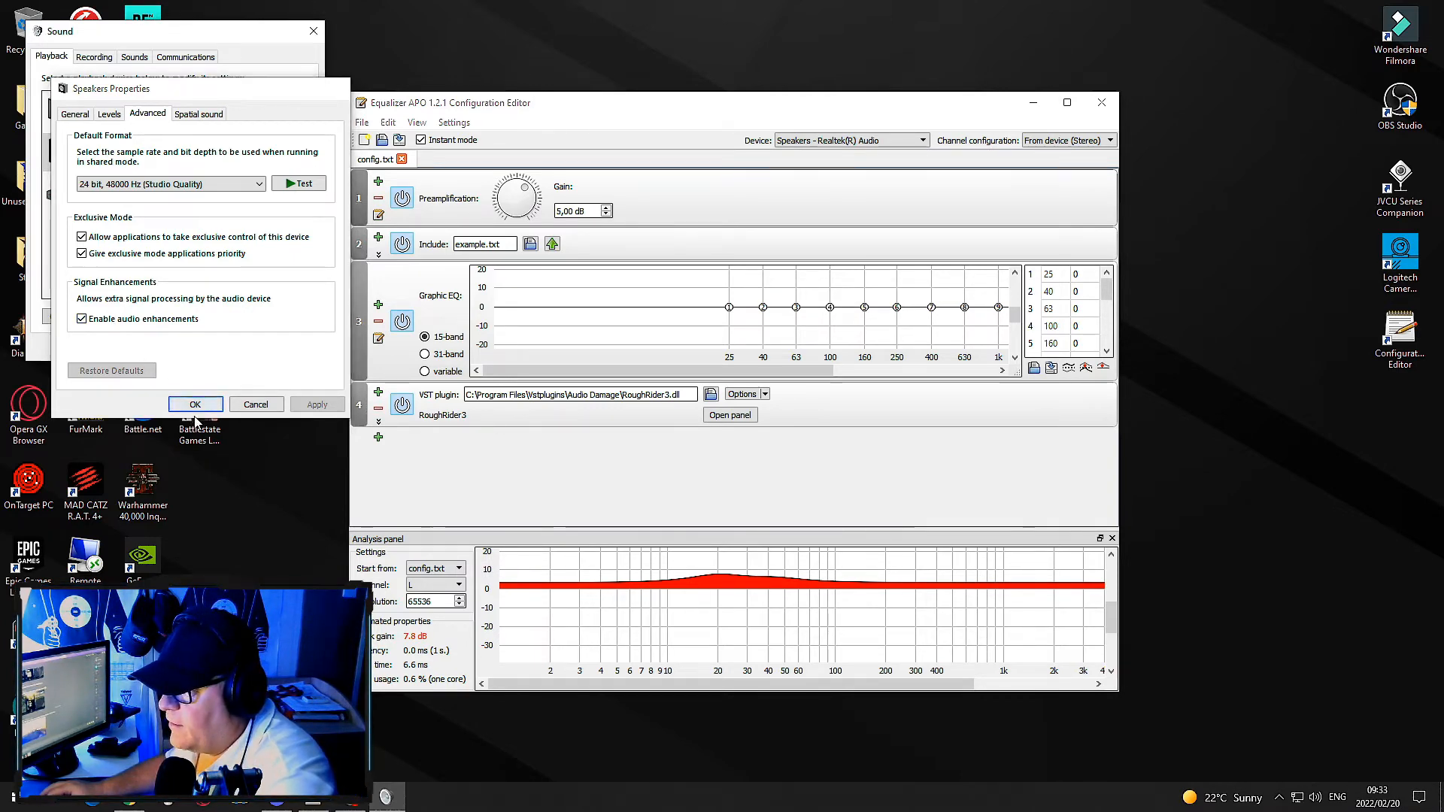
pyautogui.click(196, 403)
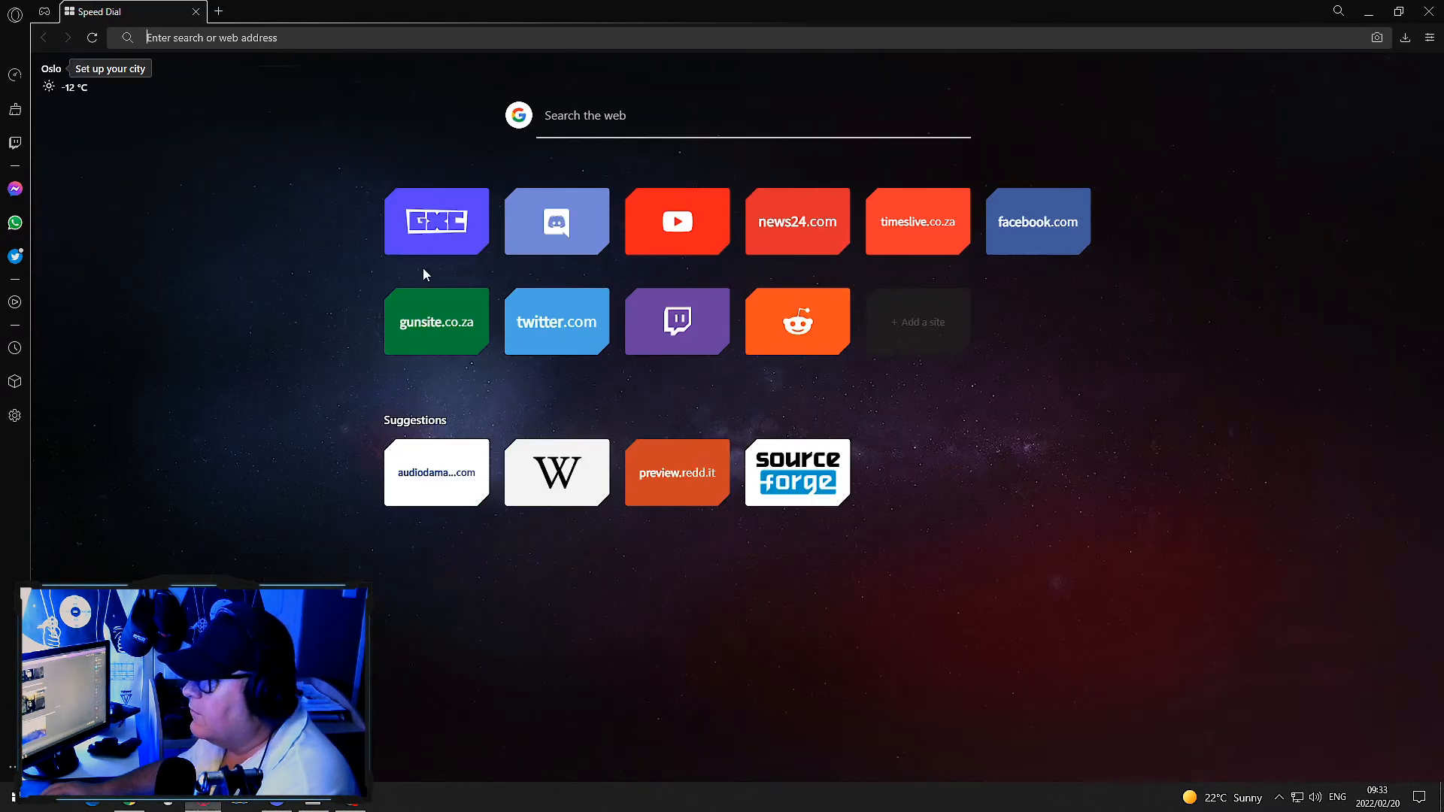
# Step: Open YouTube from speed dial and play 'Escape from Tarkov - Battle for Concordia (extended)'
pyautogui.click(677, 221)
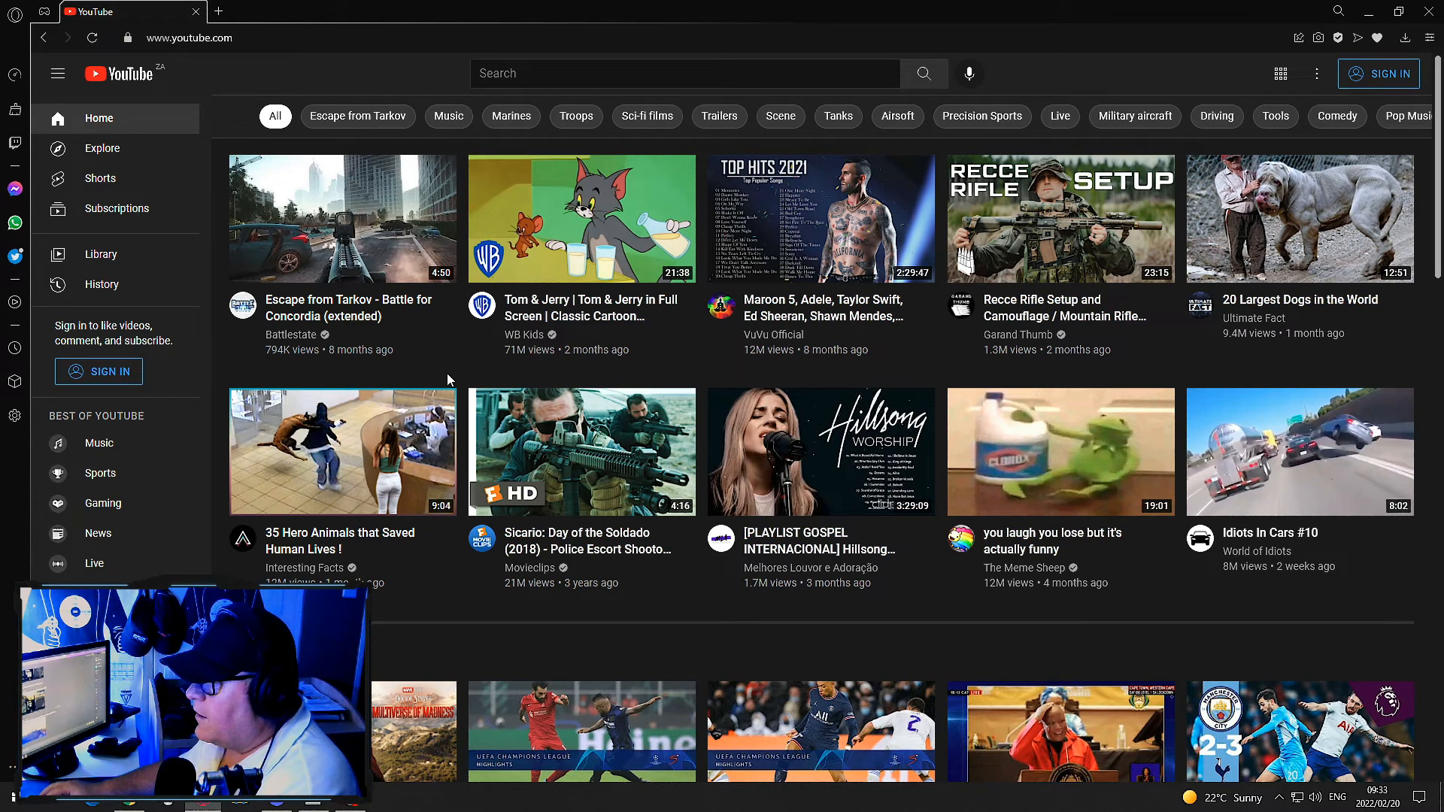
pyautogui.moveTo(341, 218)
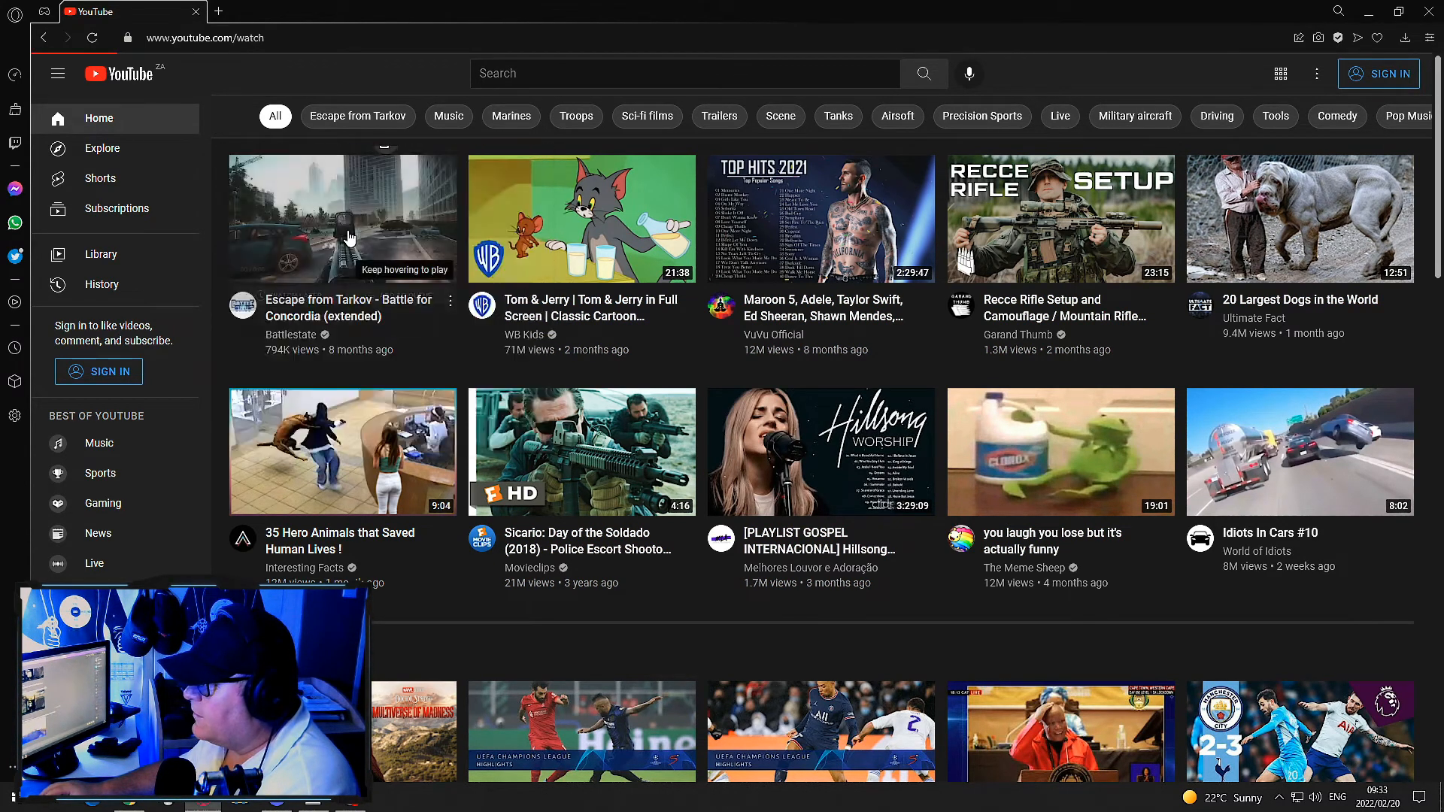
pyautogui.click(341, 217)
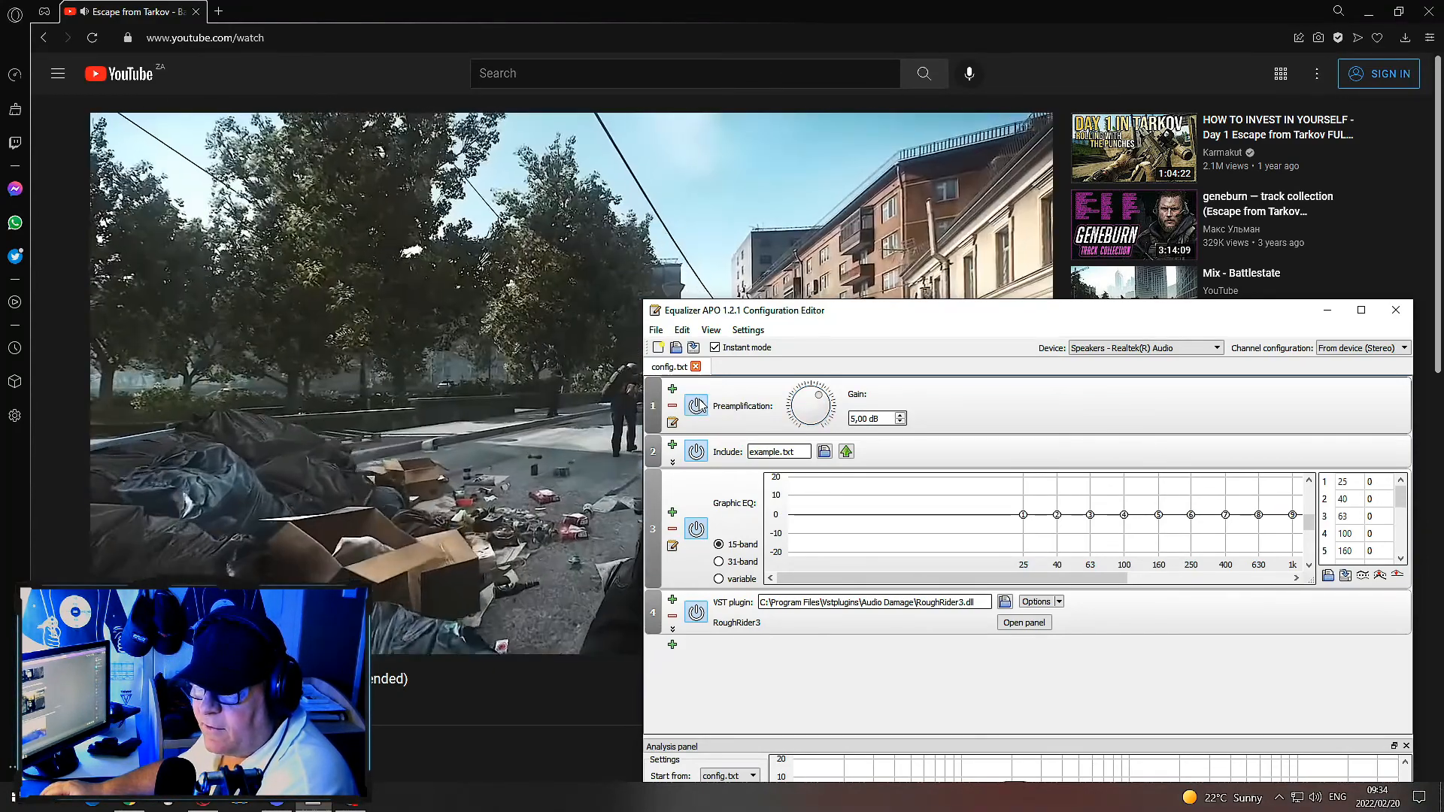
pyautogui.moveTo(697, 406)
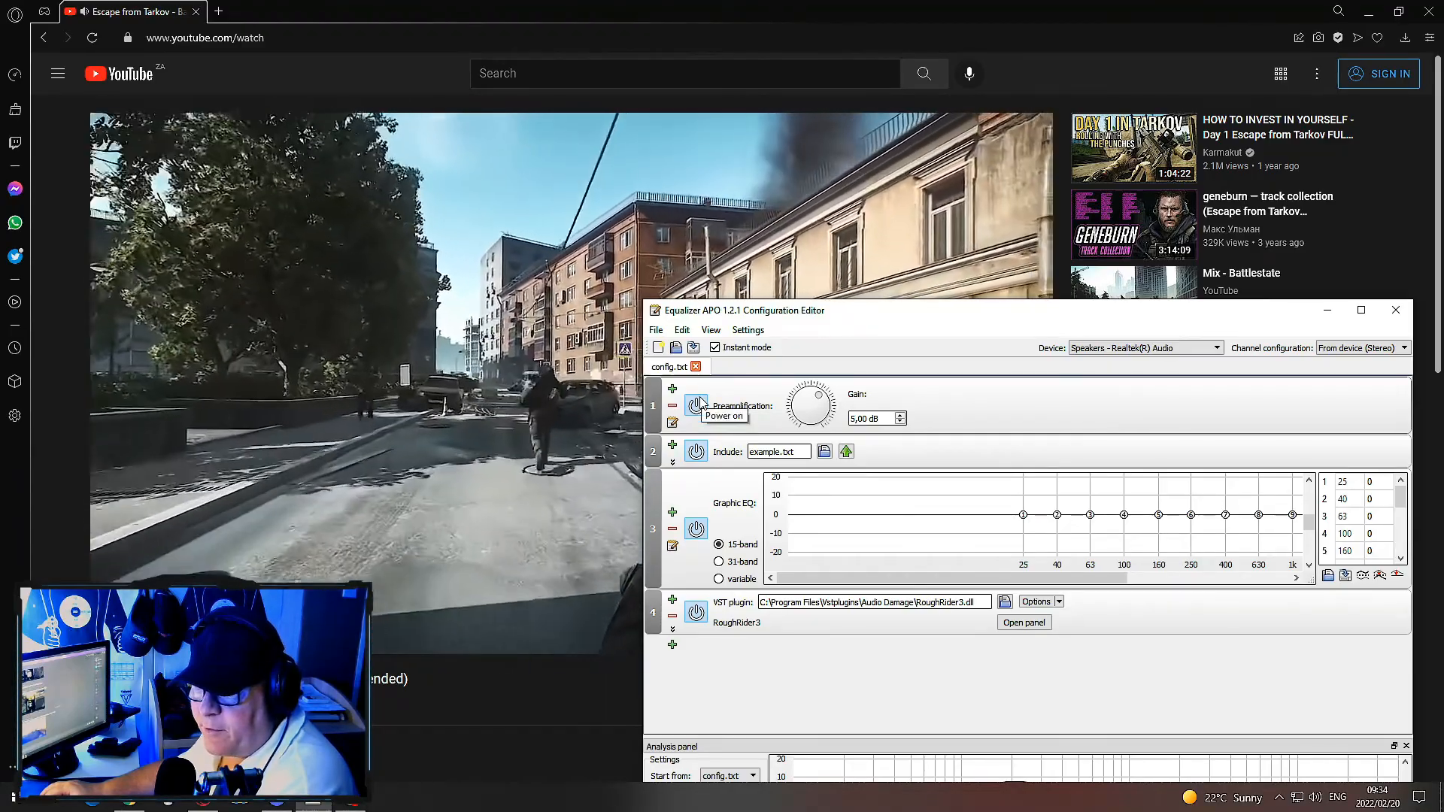